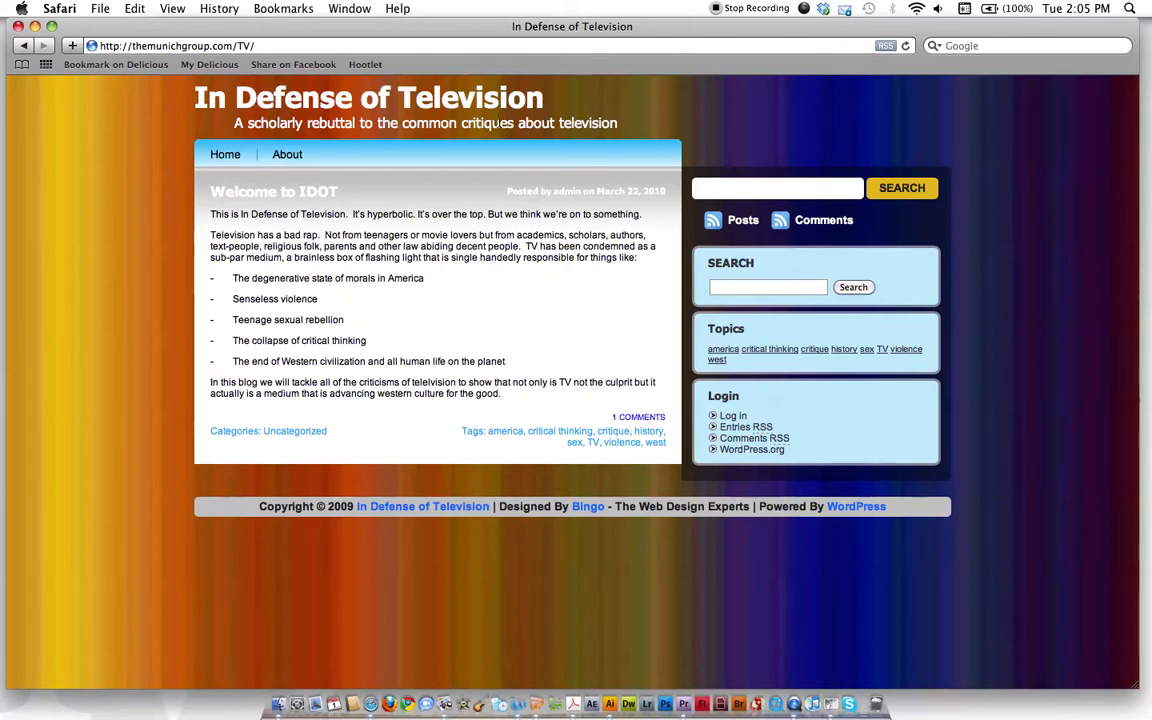
mouse_move(998, 194)
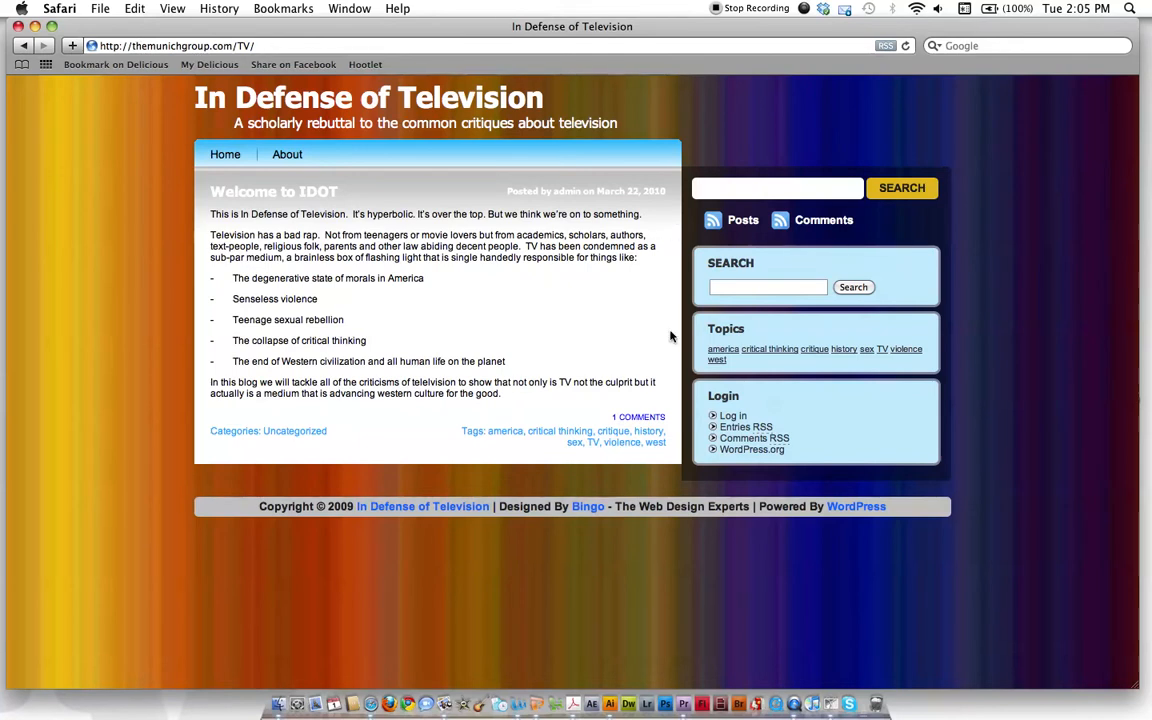
mouse_move(723, 425)
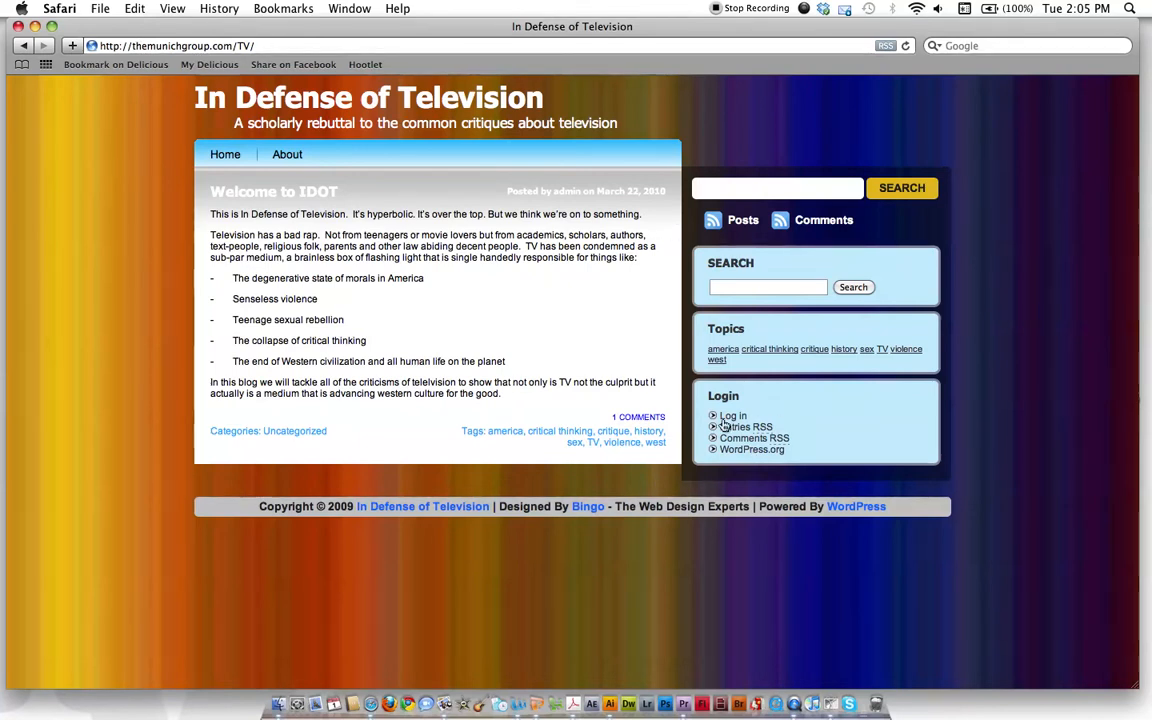
mouse_move(727, 413)
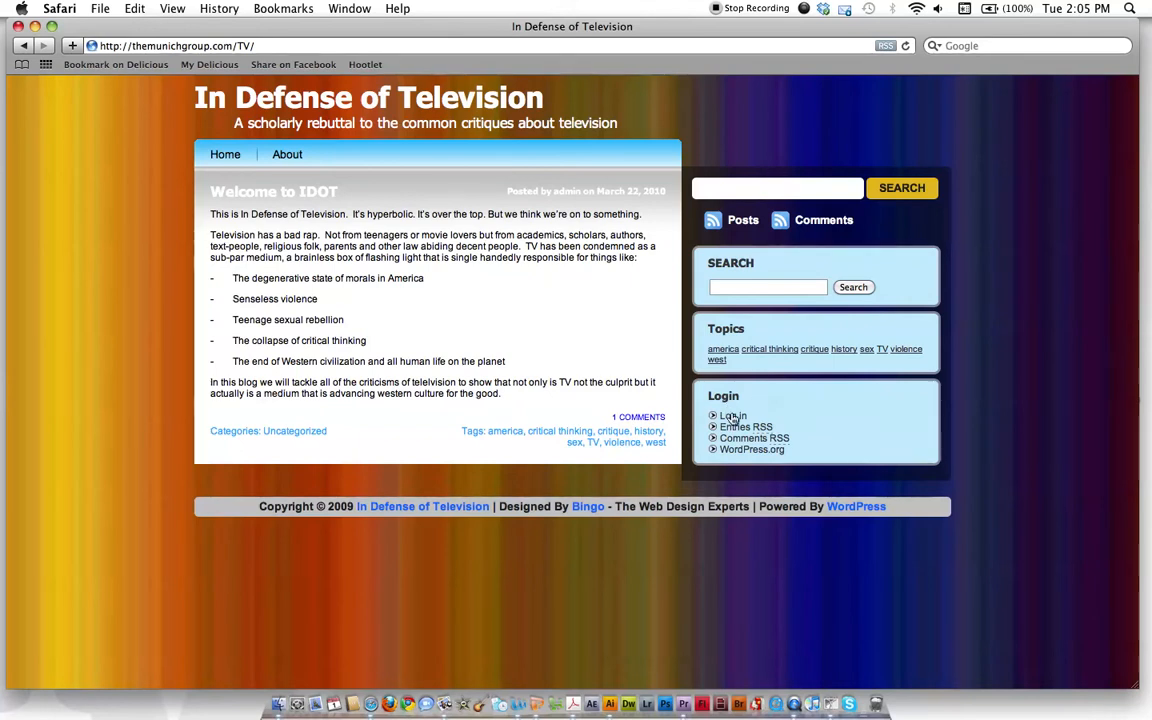
mouse_move(737, 417)
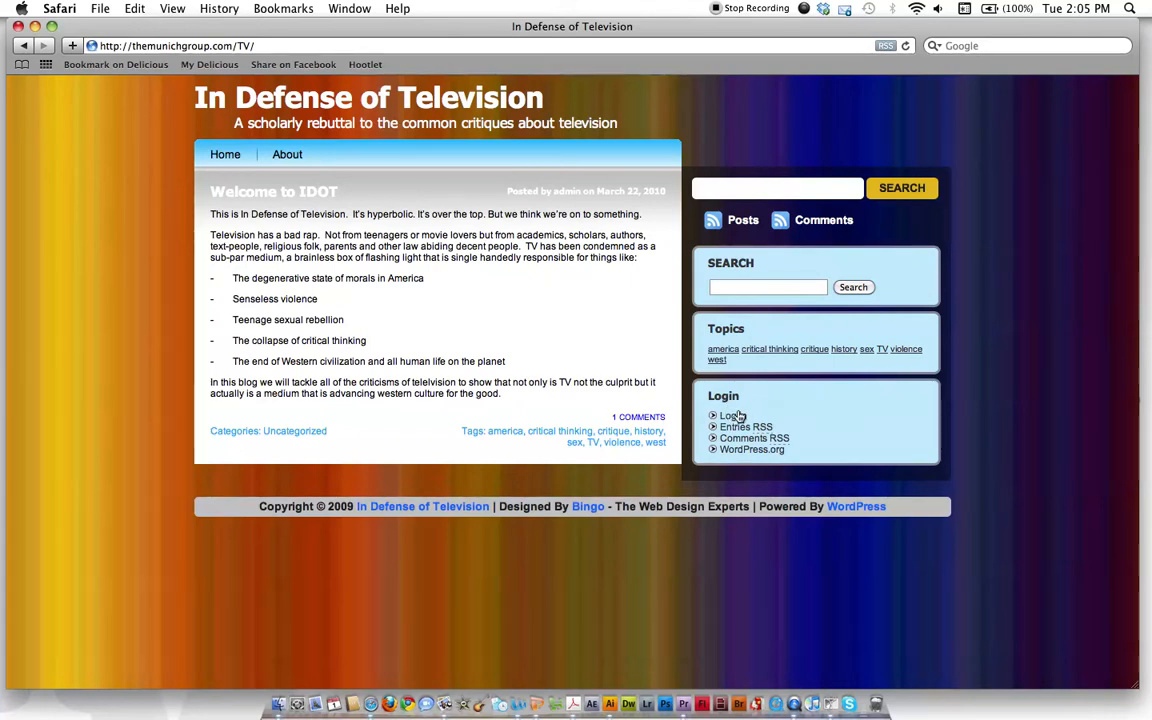
Step: Log in to the In Defense of Television blog with the saved credentials
left_click(729, 416)
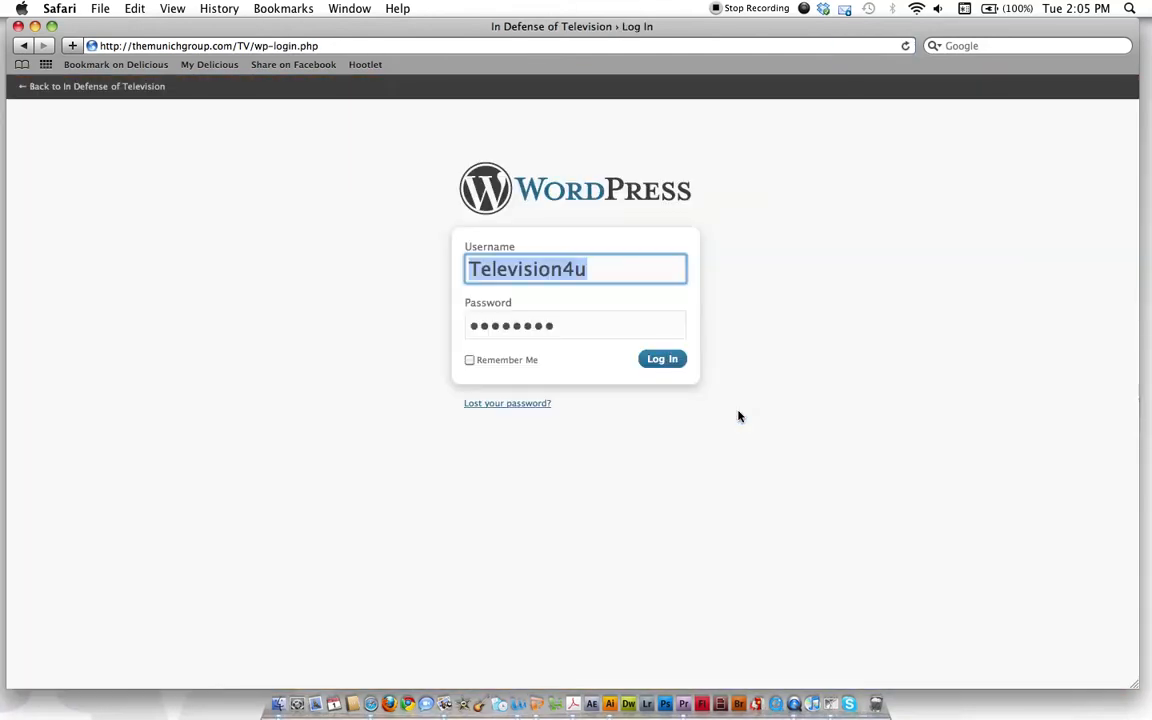
mouse_move(535, 210)
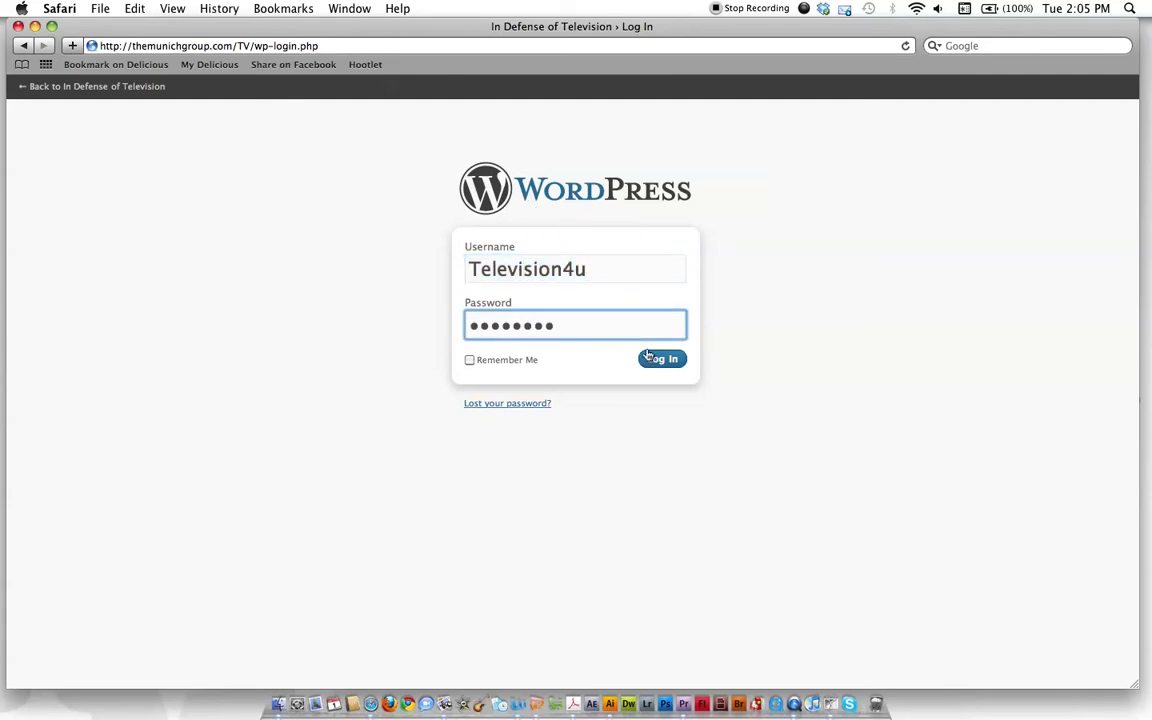
left_click(662, 359)
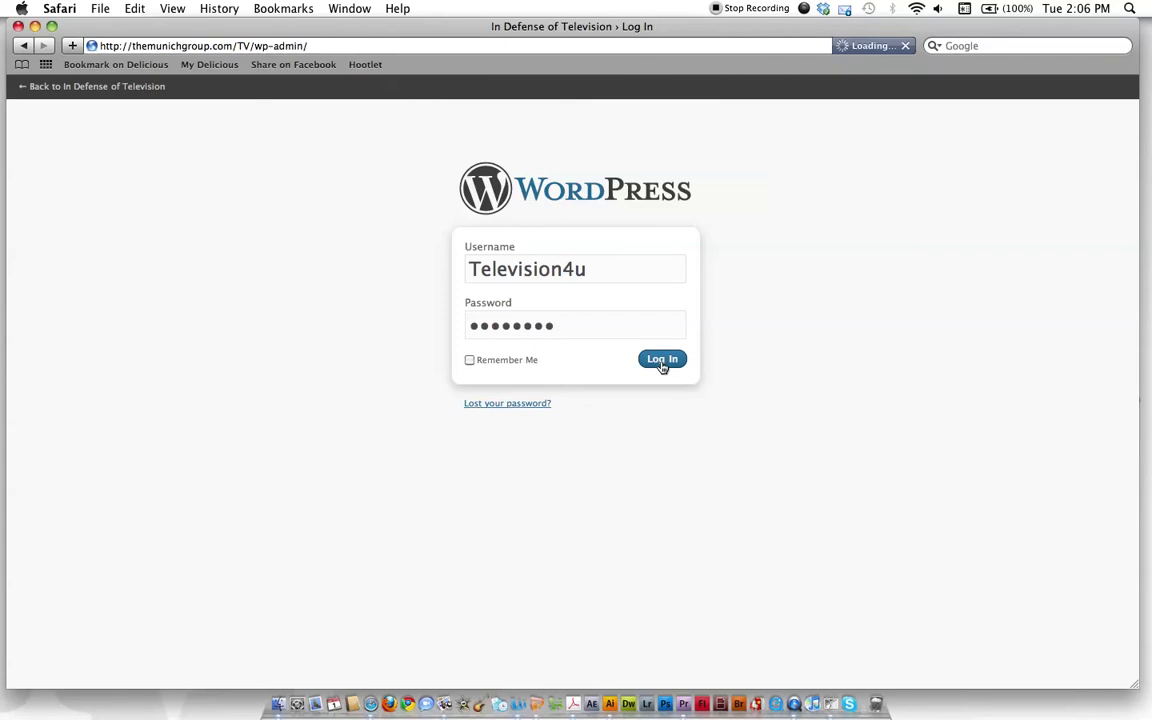
Step: Review the Dashboard's Right Now counts, Recent Comments and Recent Drafts widgets
left_click(661, 359)
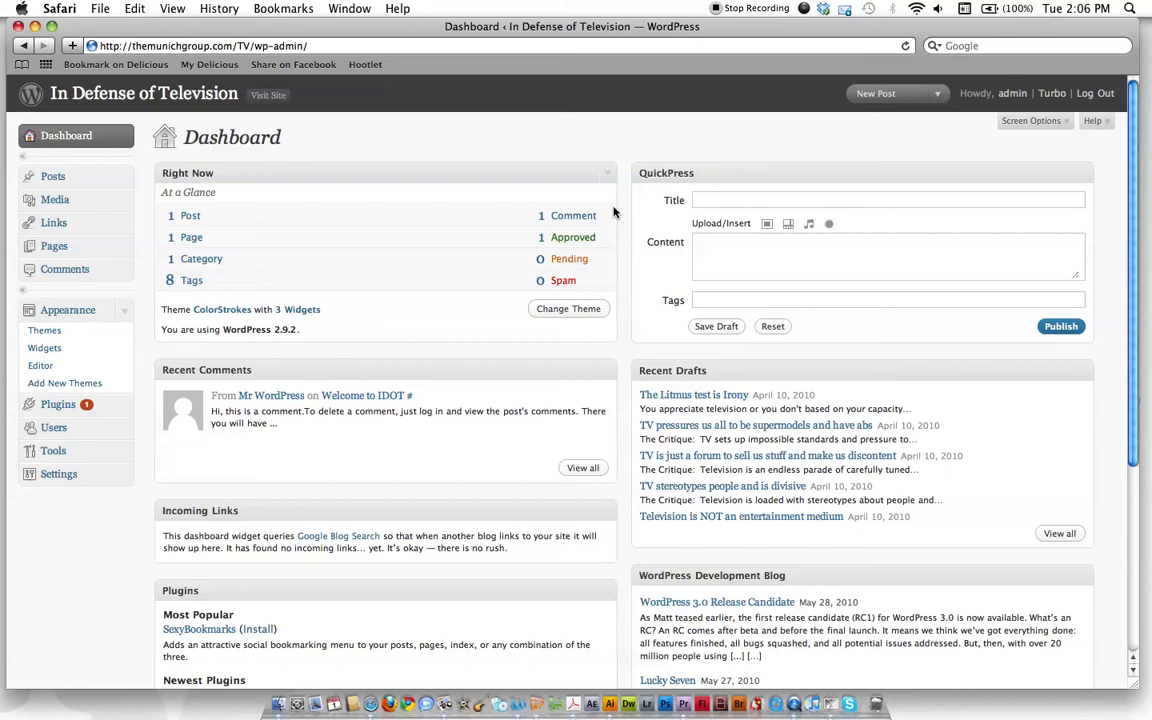
mouse_move(595, 535)
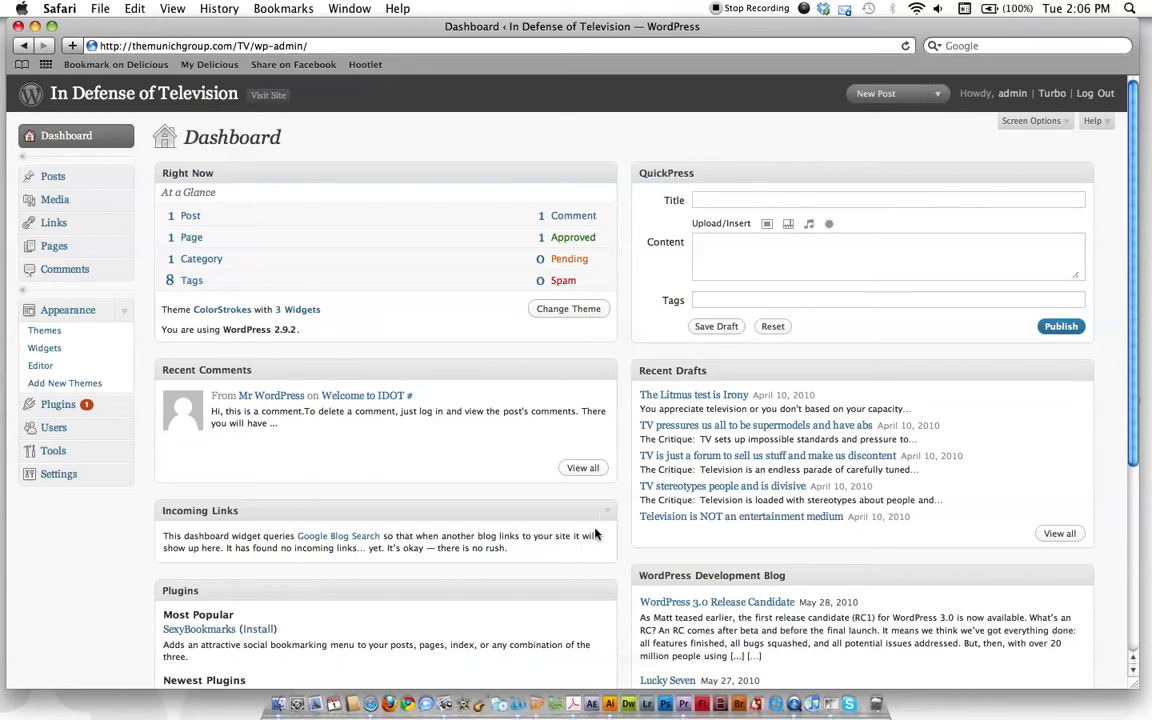
mouse_move(731, 421)
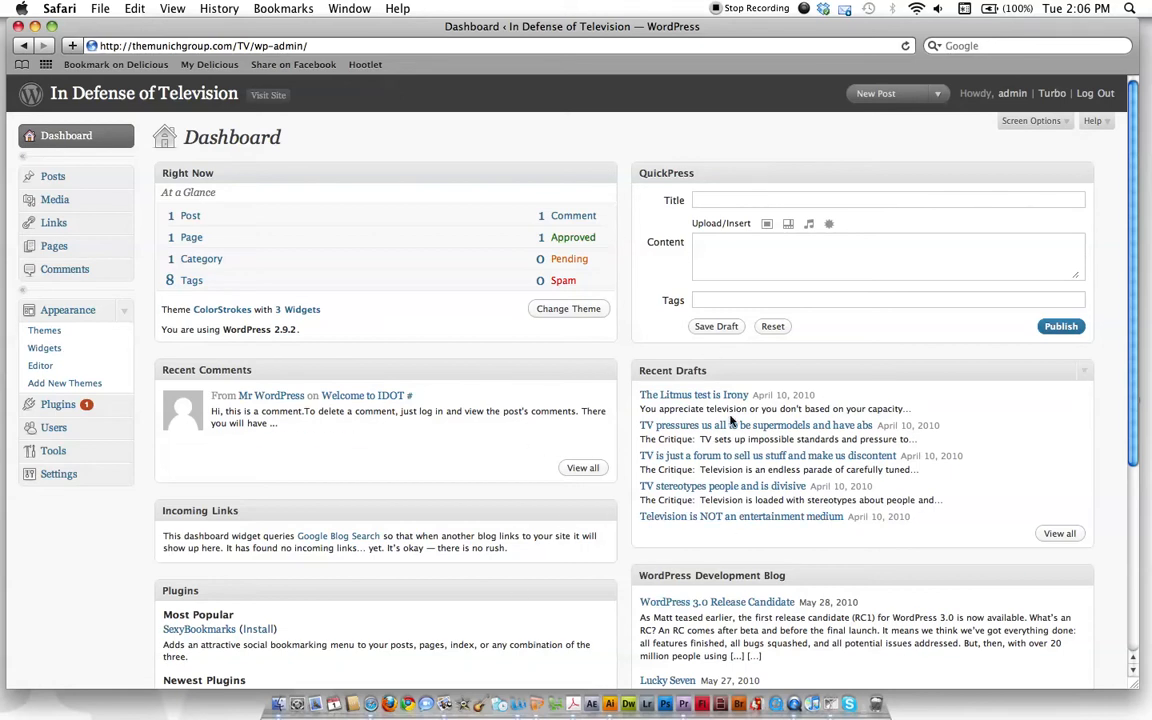
scroll("down", 3)
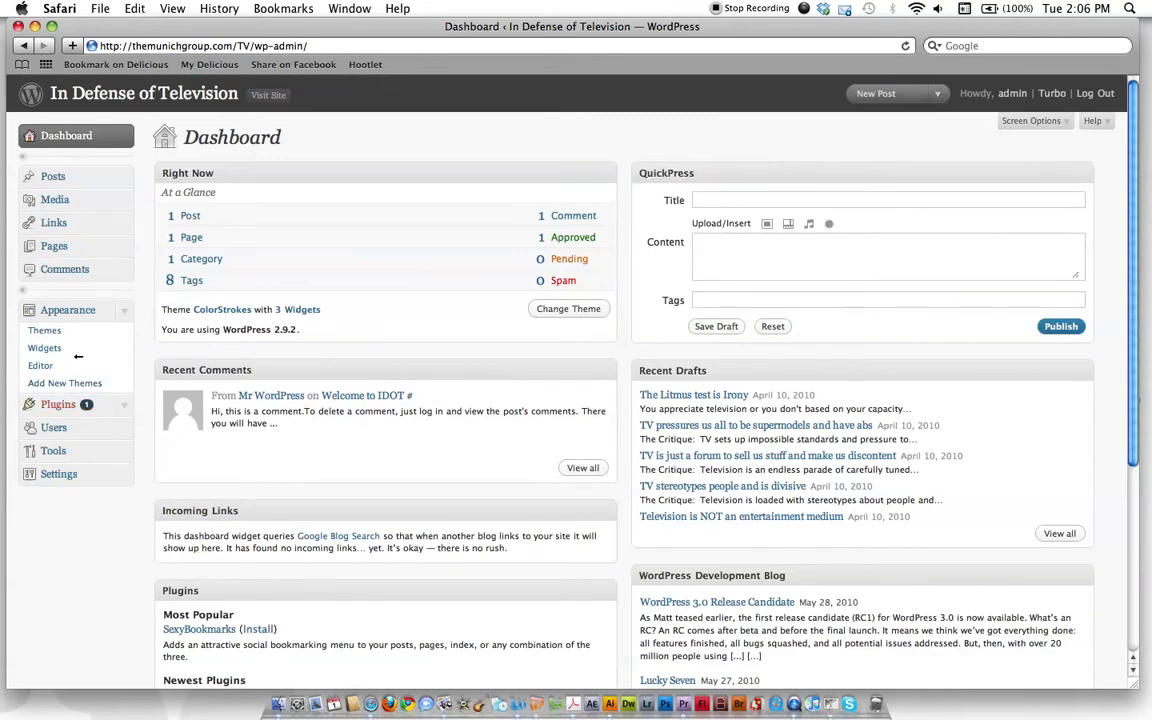
mouse_move(53, 427)
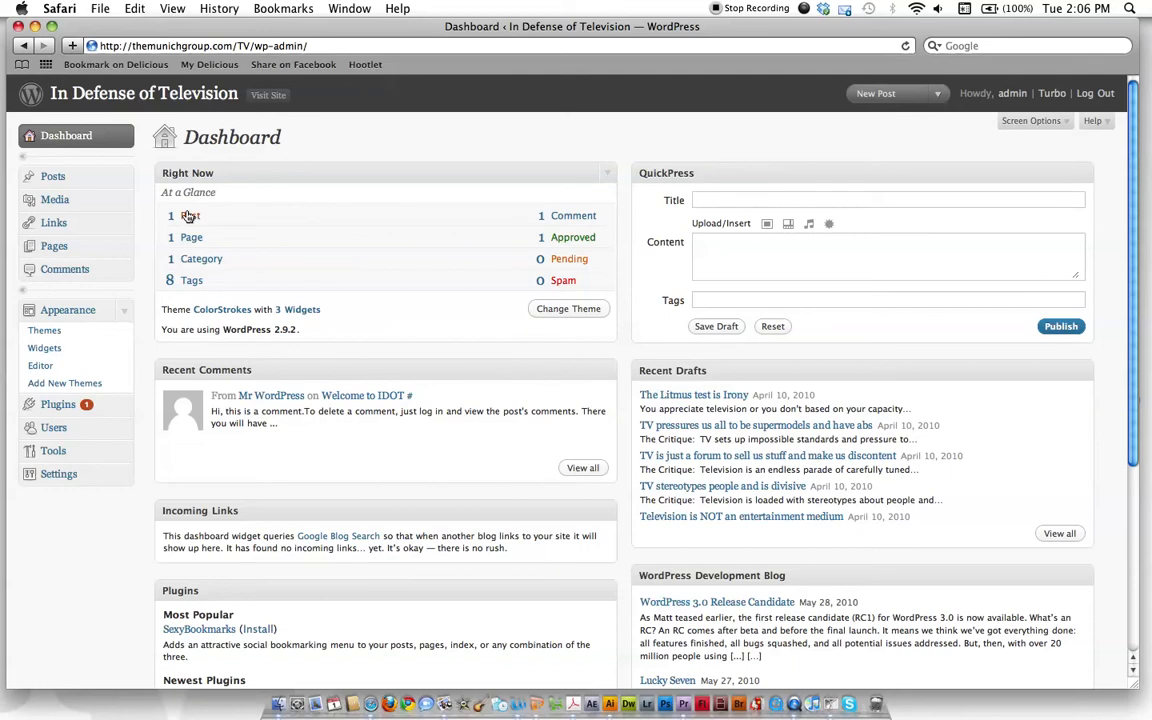
mouse_move(192, 216)
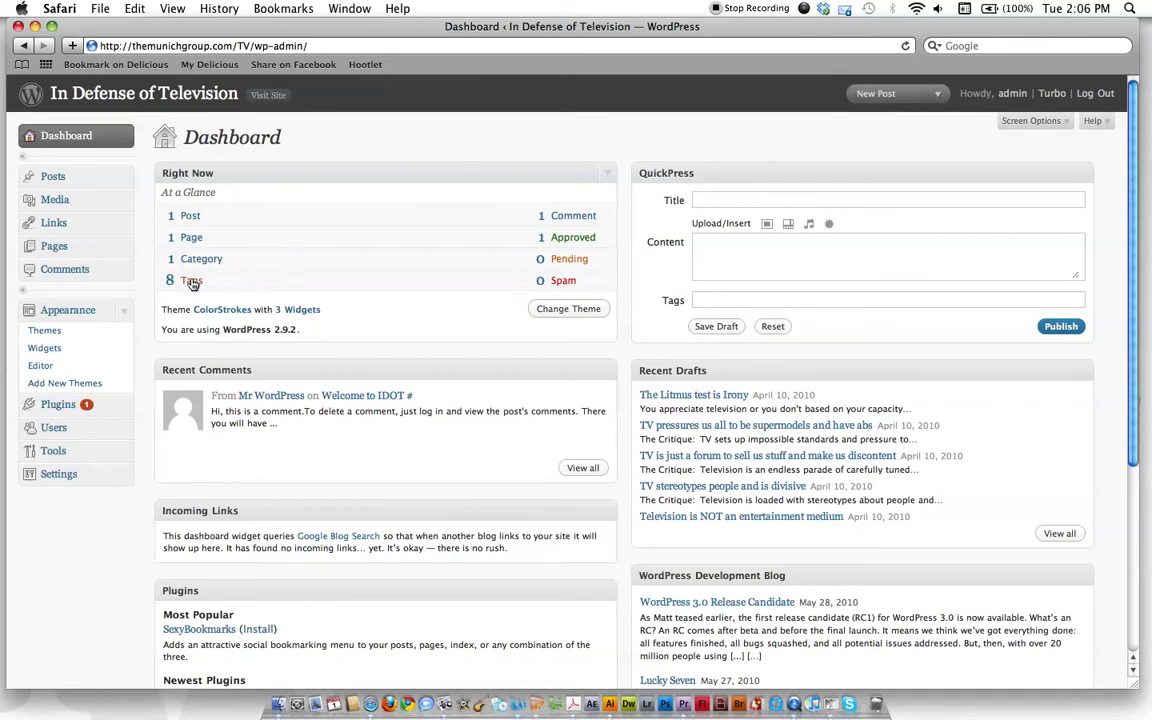
mouse_move(393, 305)
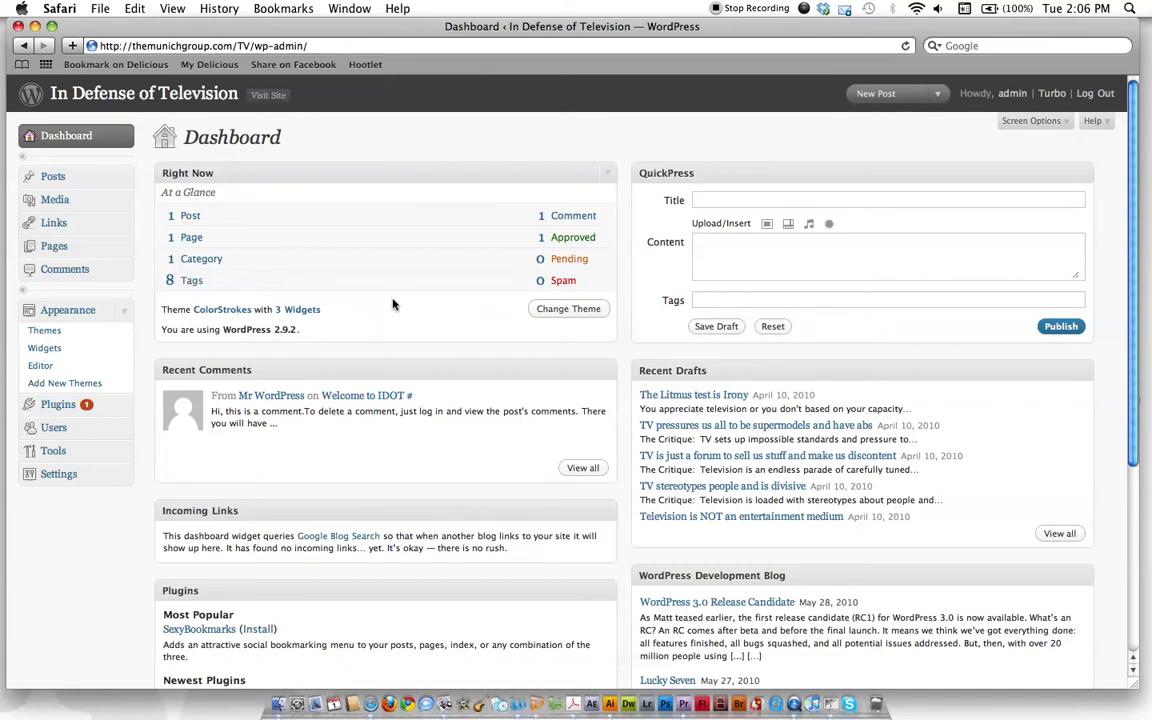
mouse_move(311, 295)
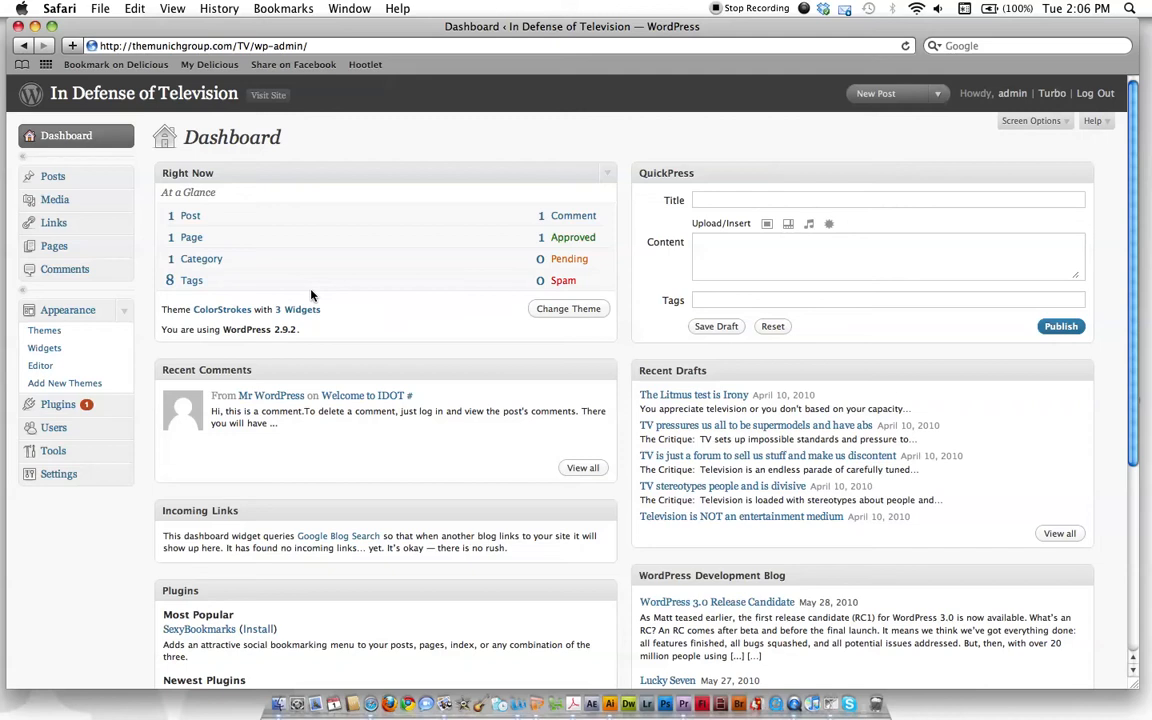
mouse_move(345, 262)
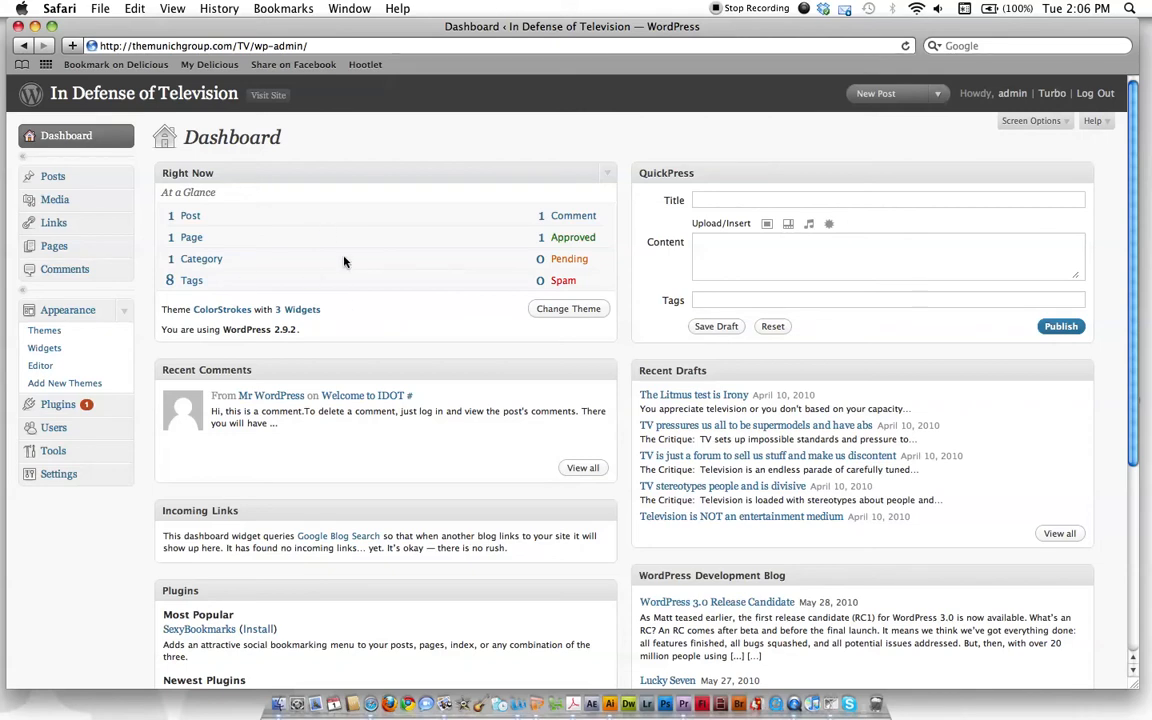
scroll("down", 3)
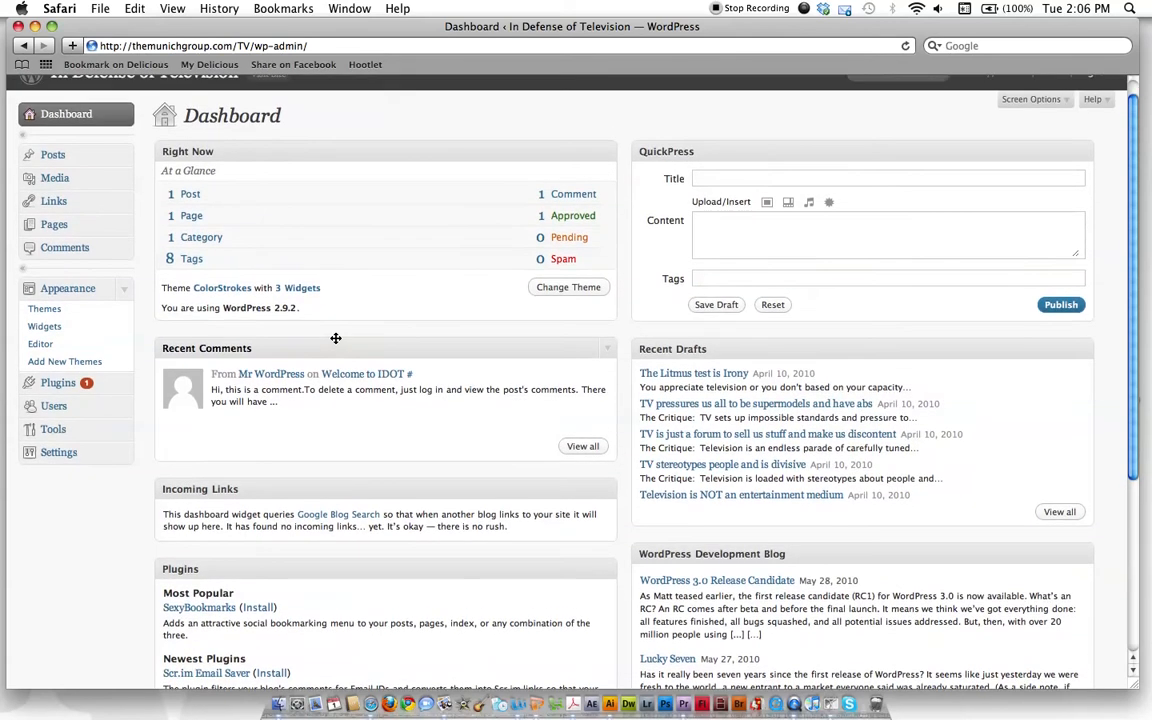
mouse_move(368, 371)
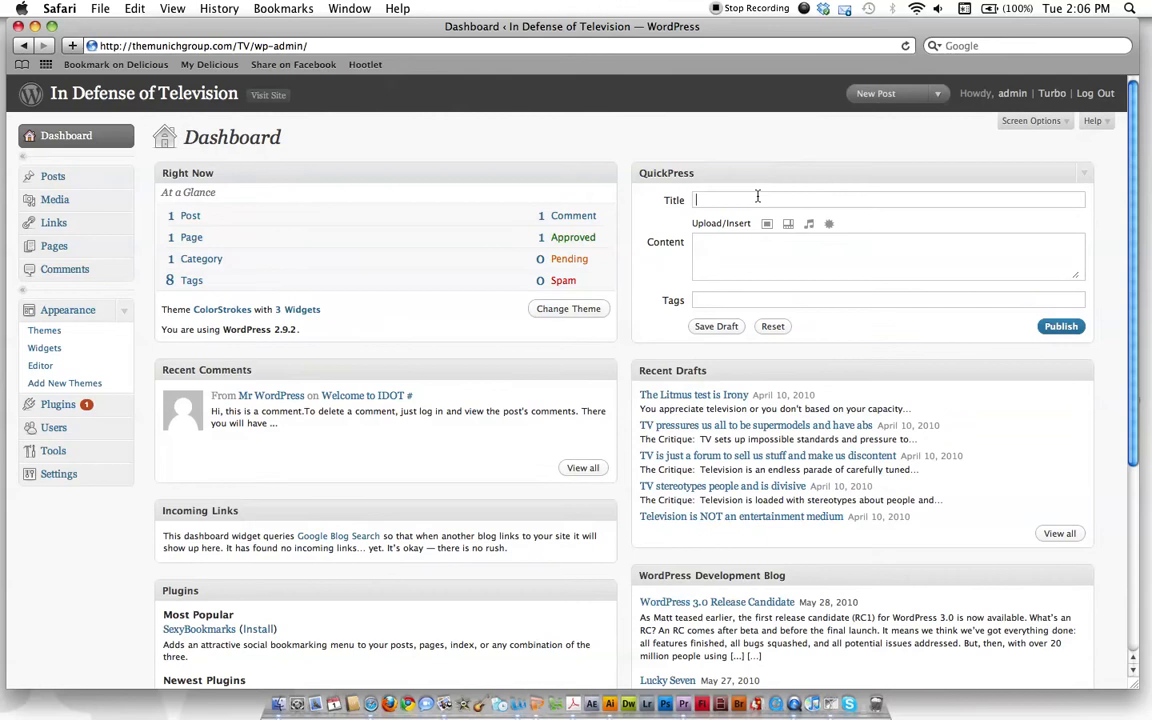
type("quick blog post")
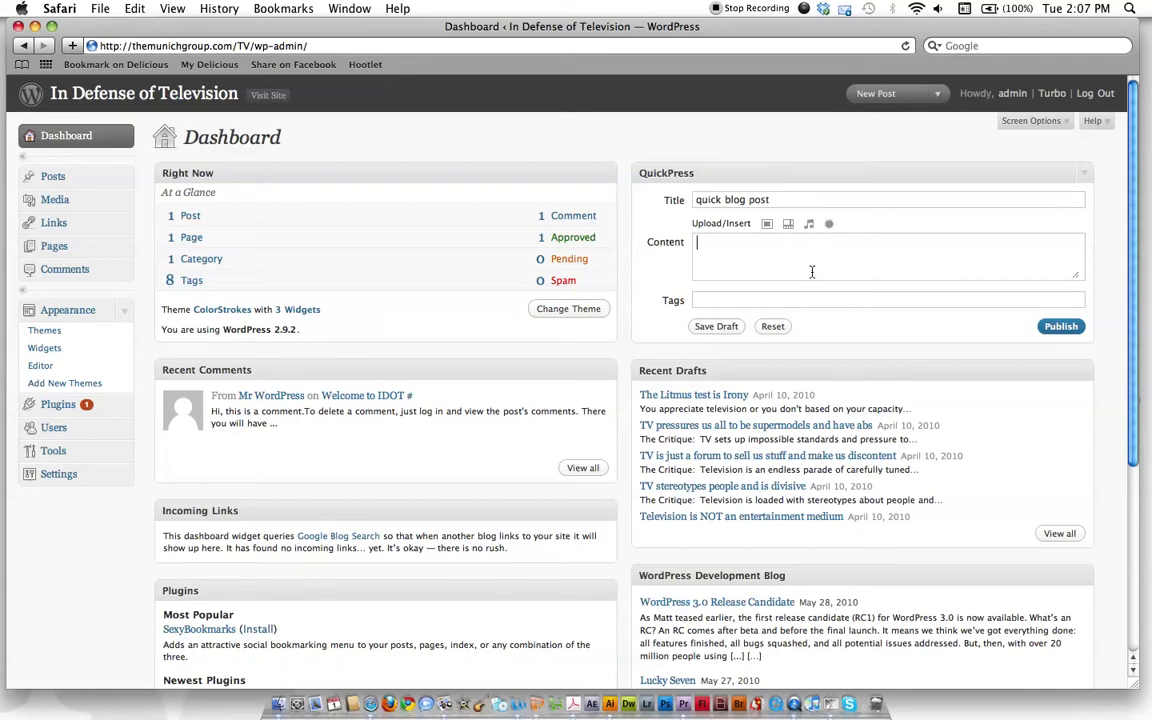
type("fhjfdahfjdhajkfdjkafhdhfds")
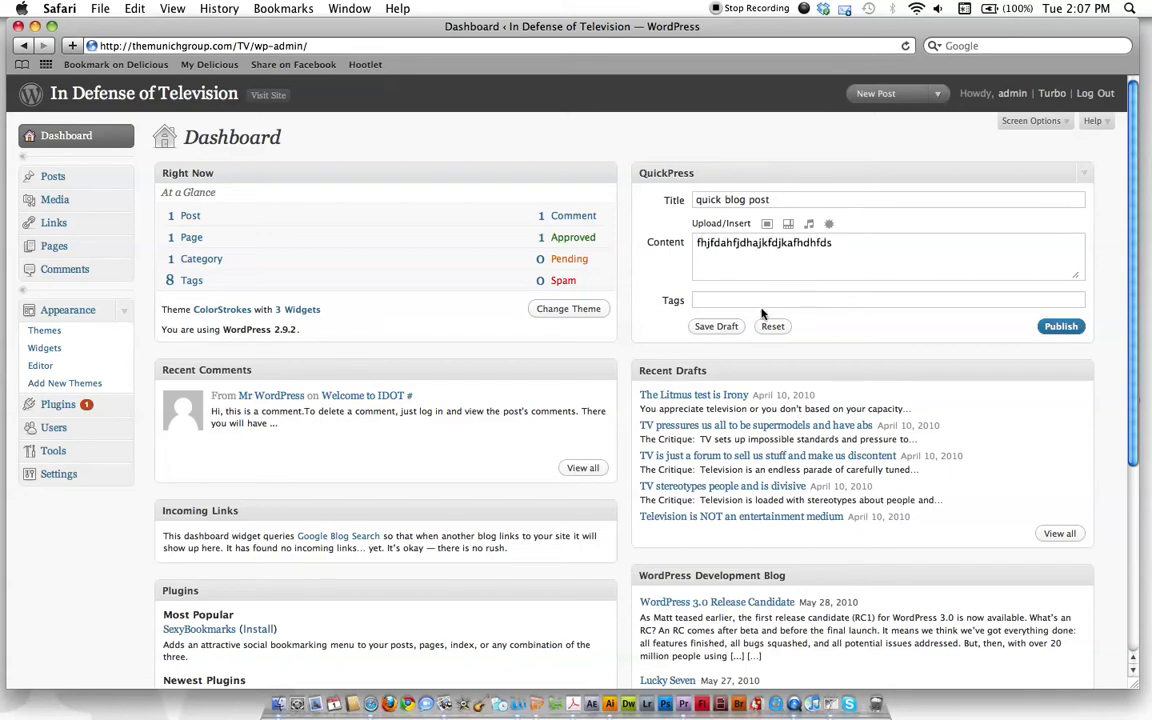
type("example, content, blog")
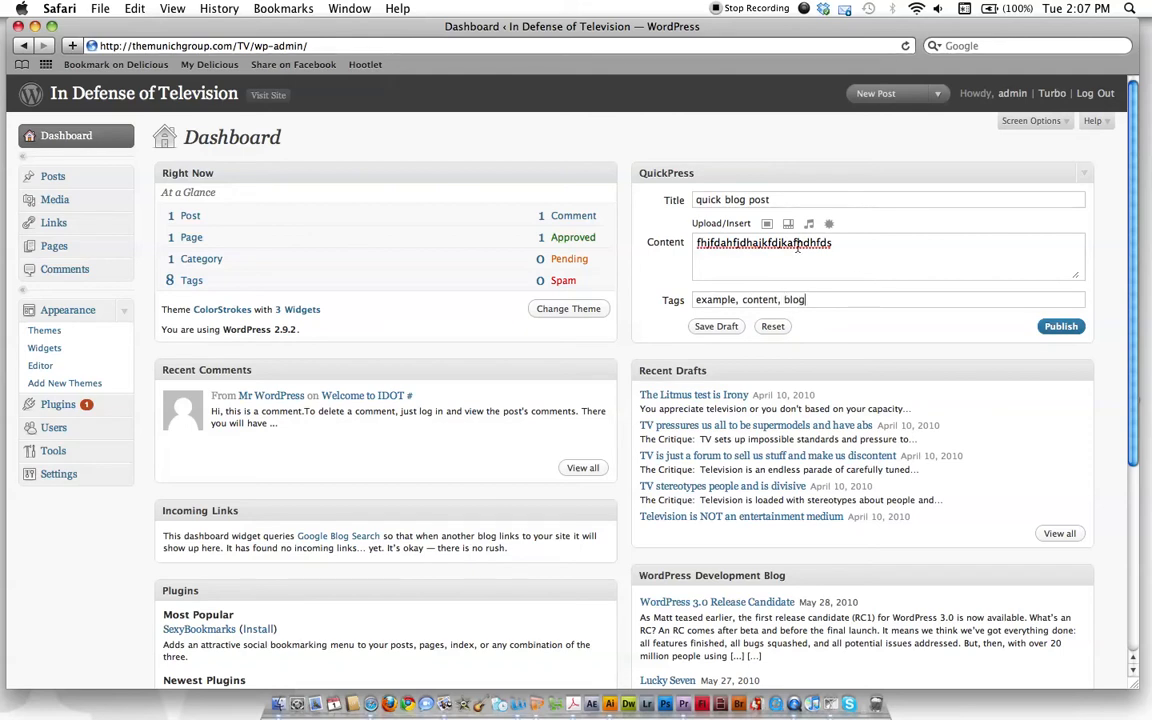
left_click(772, 326)
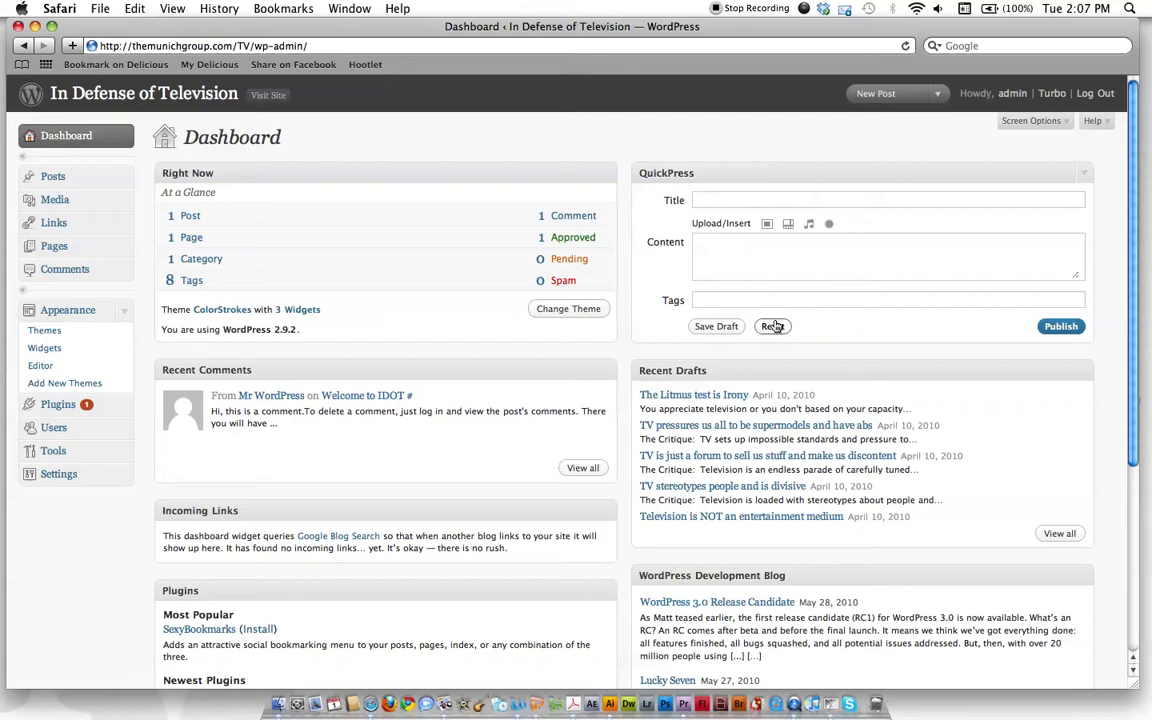
scroll("down", 3)
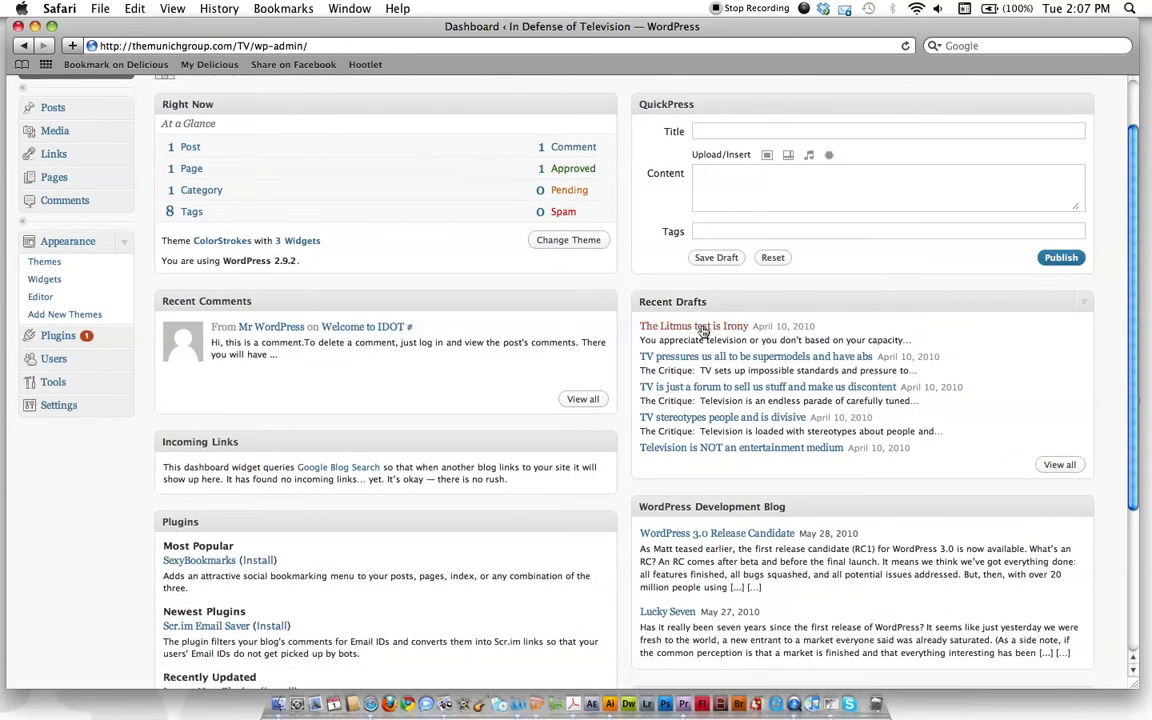
mouse_move(789, 357)
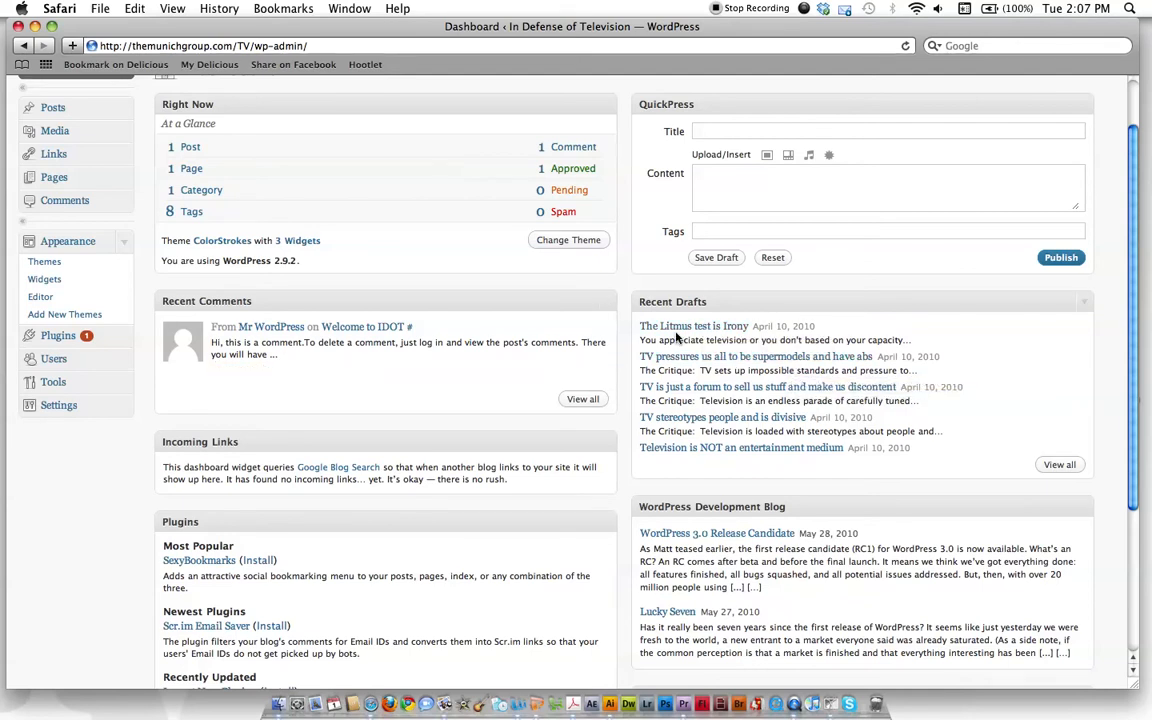
scroll("down", 3)
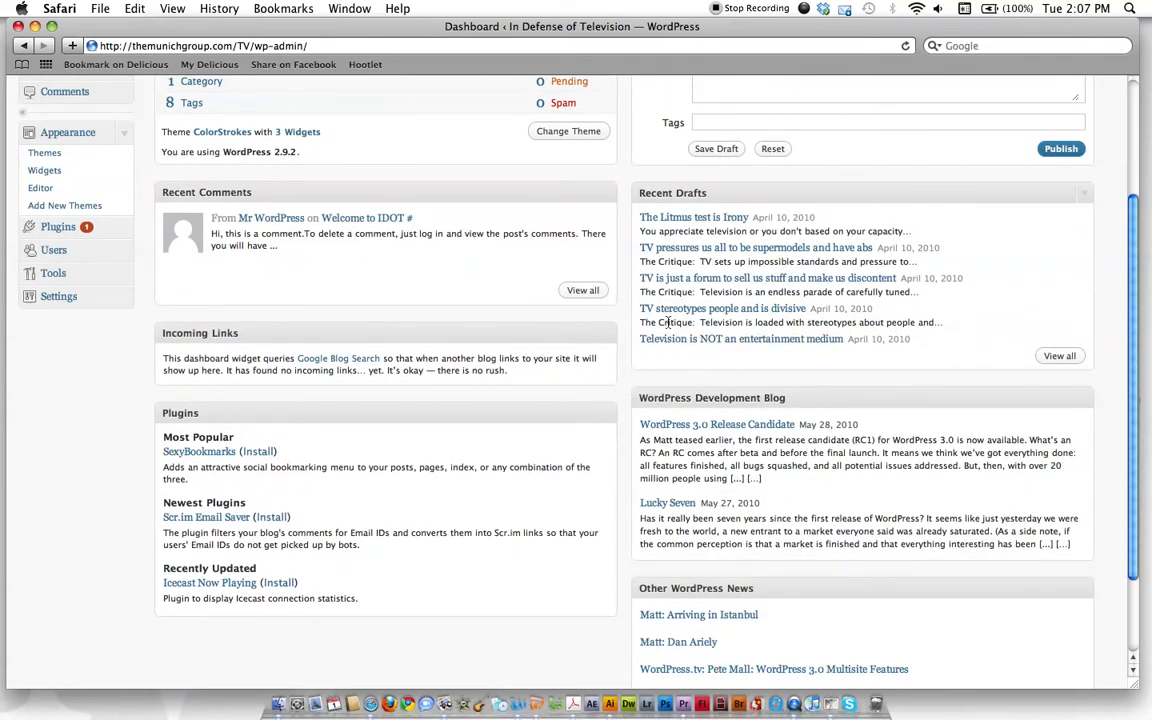
scroll("down", 3)
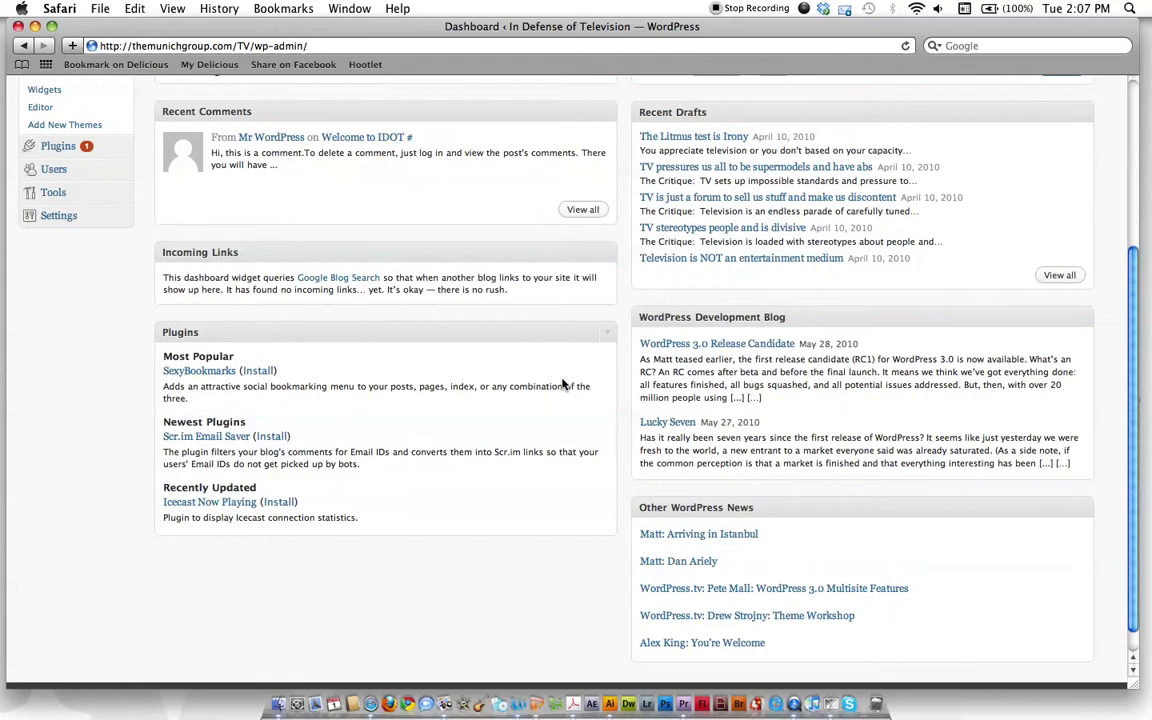
scroll("down", 3)
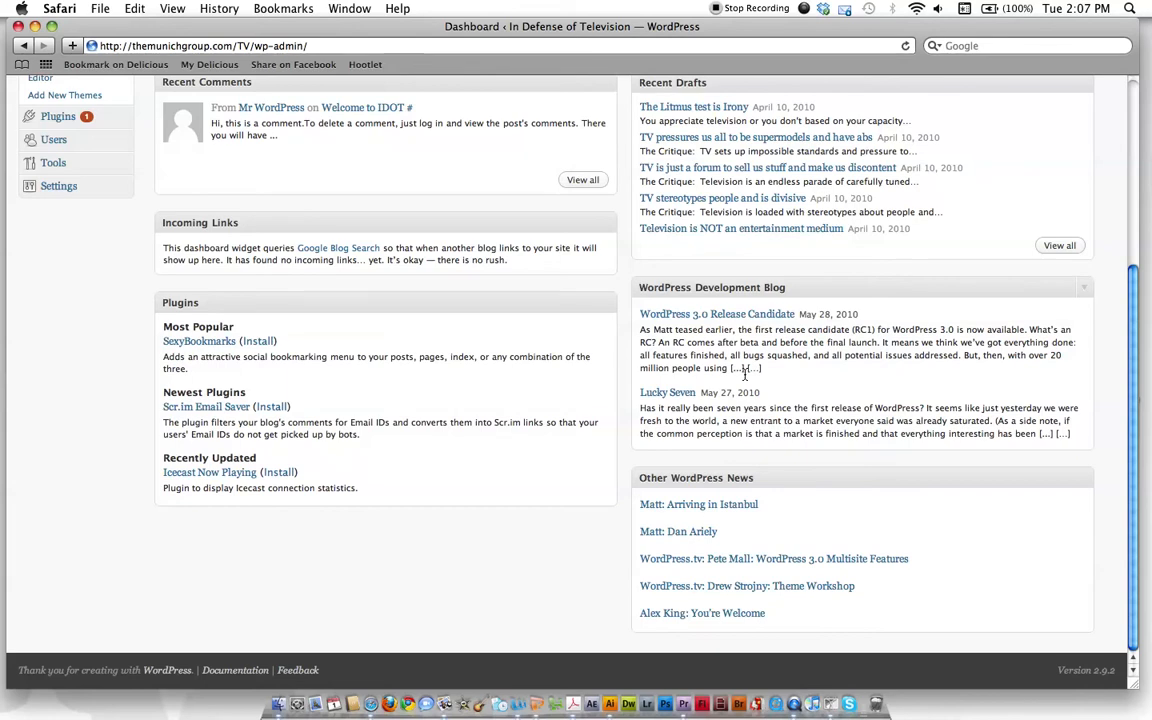
mouse_move(665, 342)
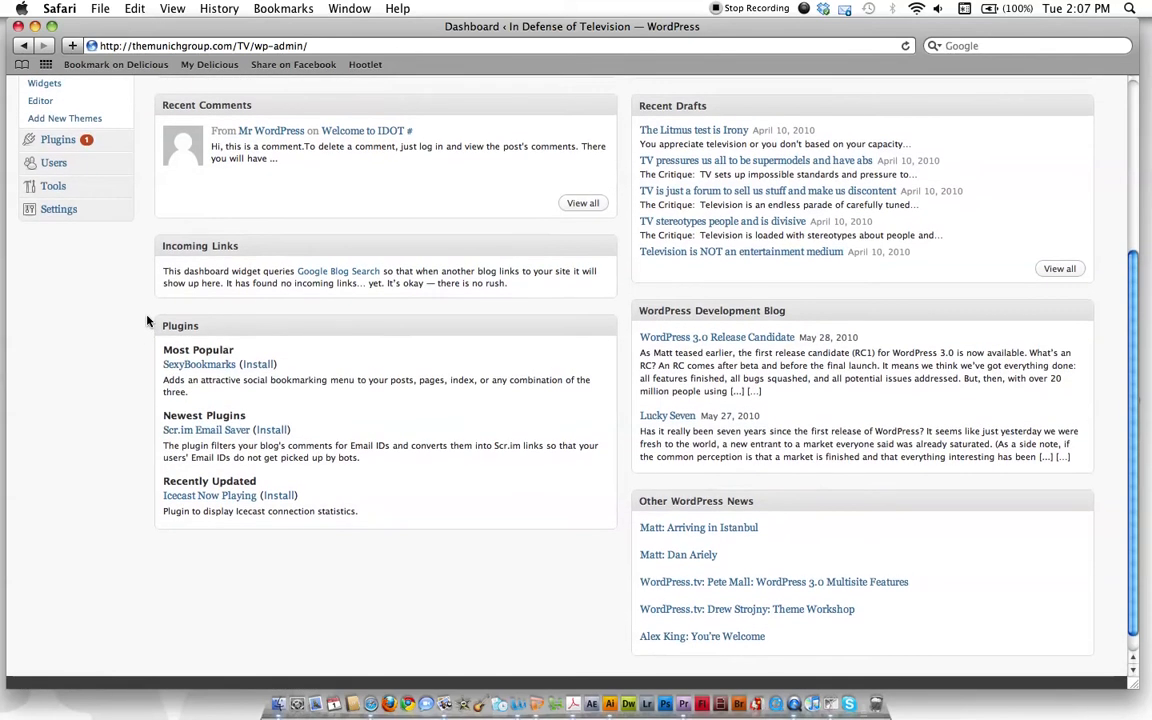
scroll("down", 3)
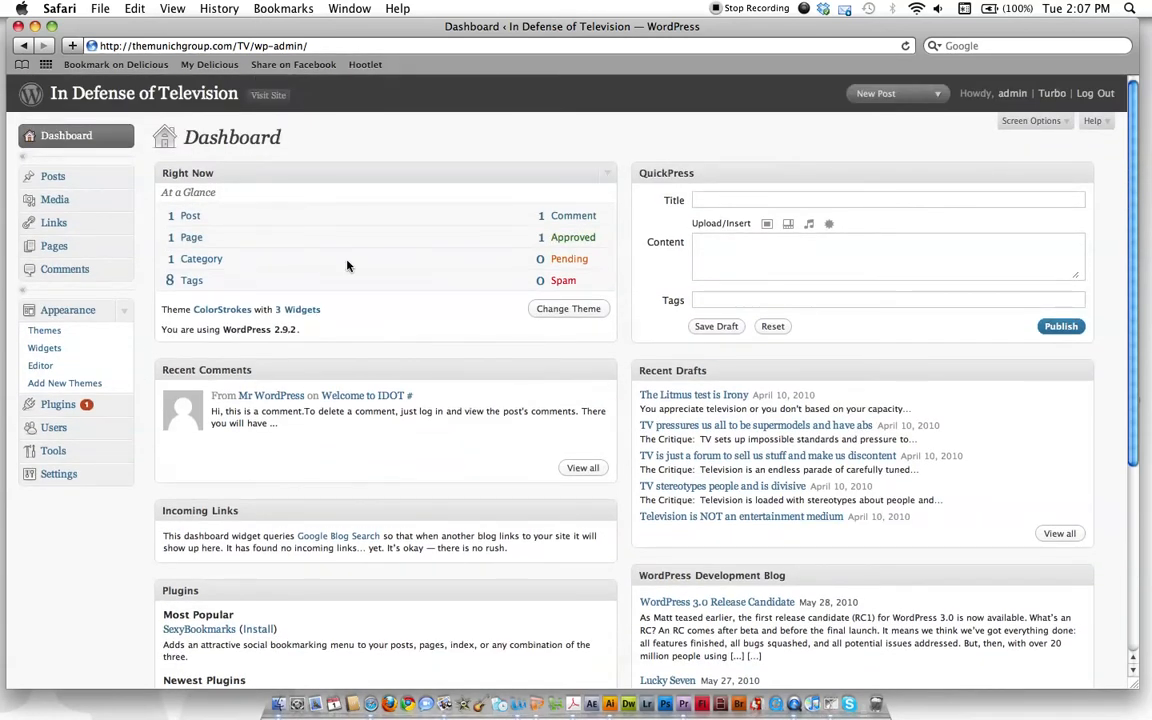
mouse_move(509, 271)
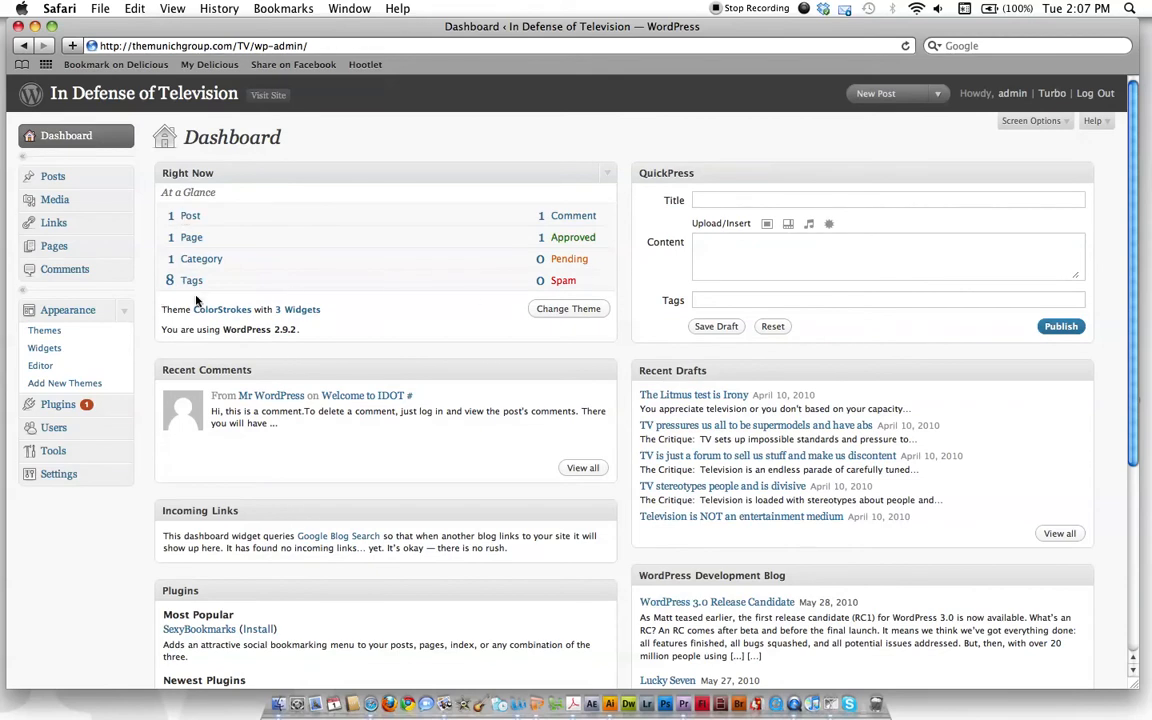
mouse_move(191, 237)
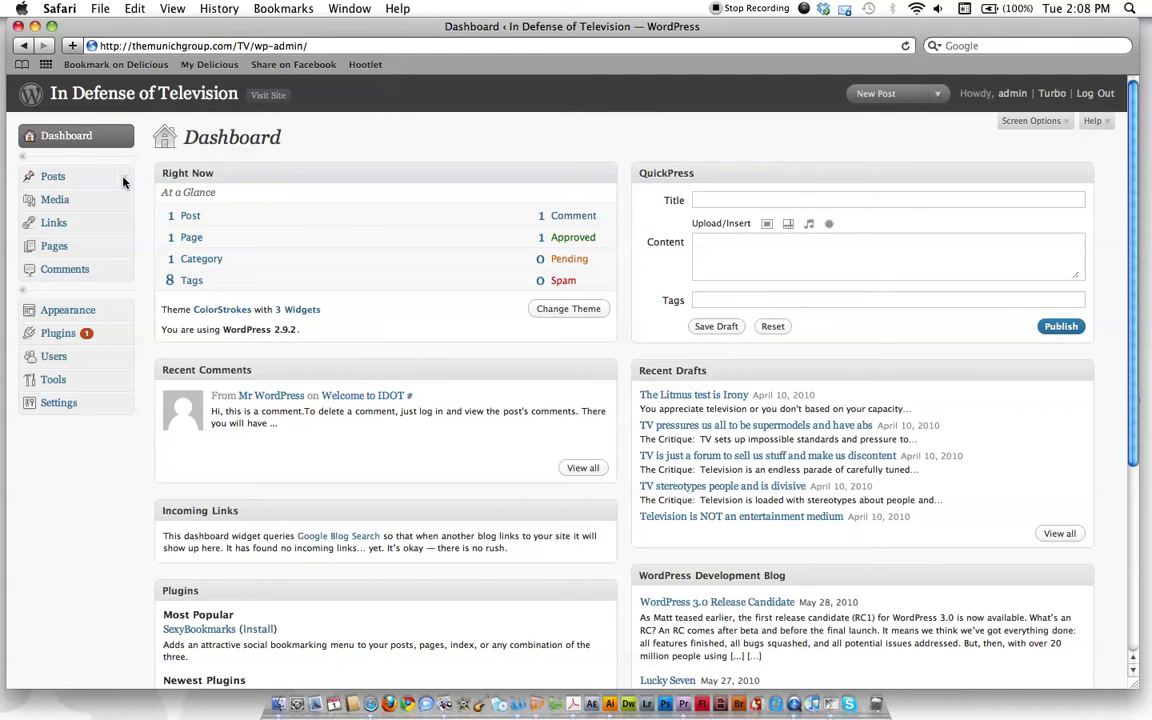
left_click(53, 176)
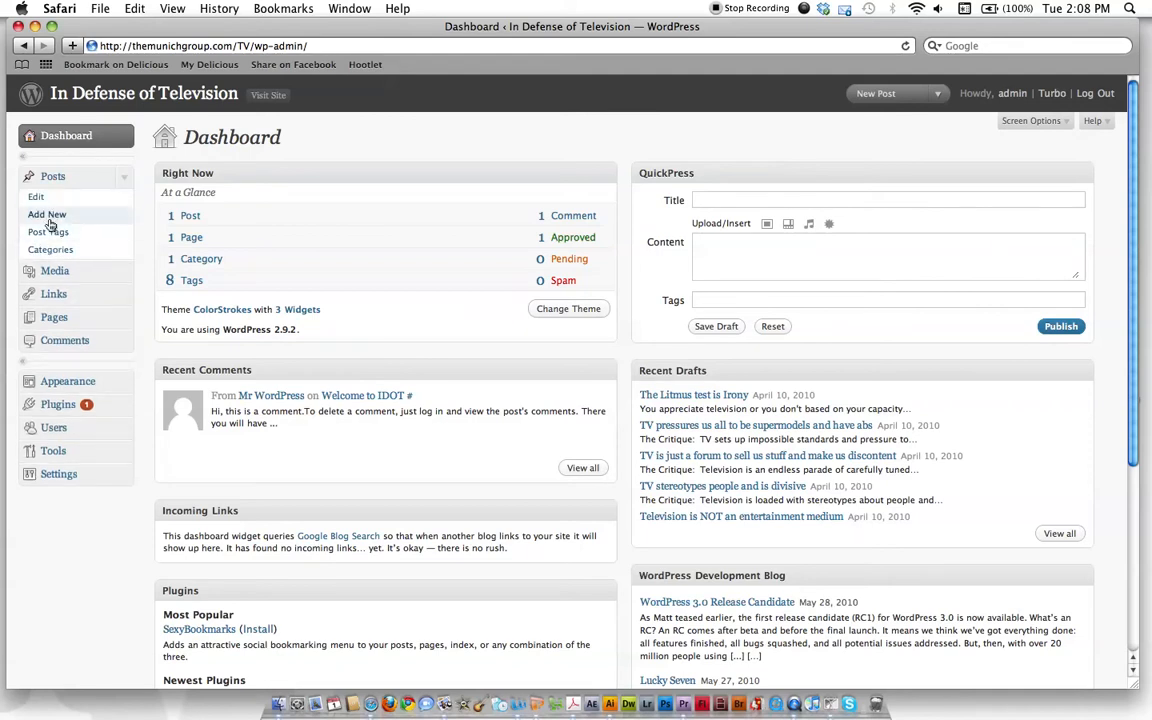
left_click(53, 176)
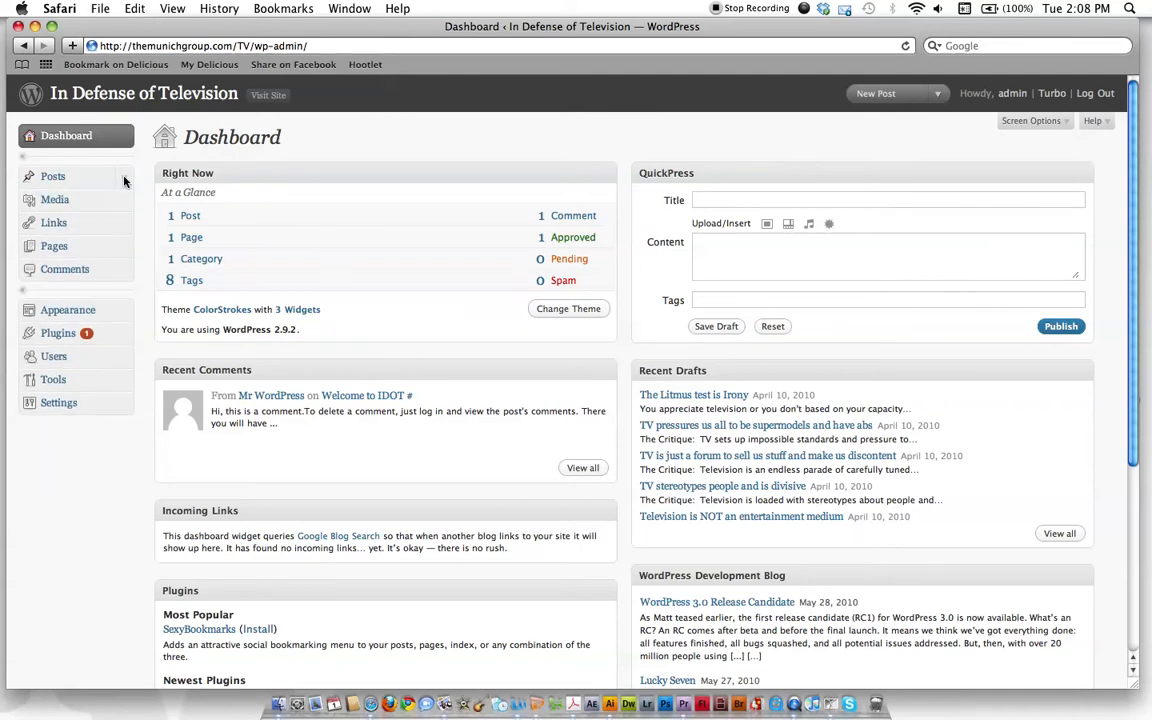
mouse_move(53, 176)
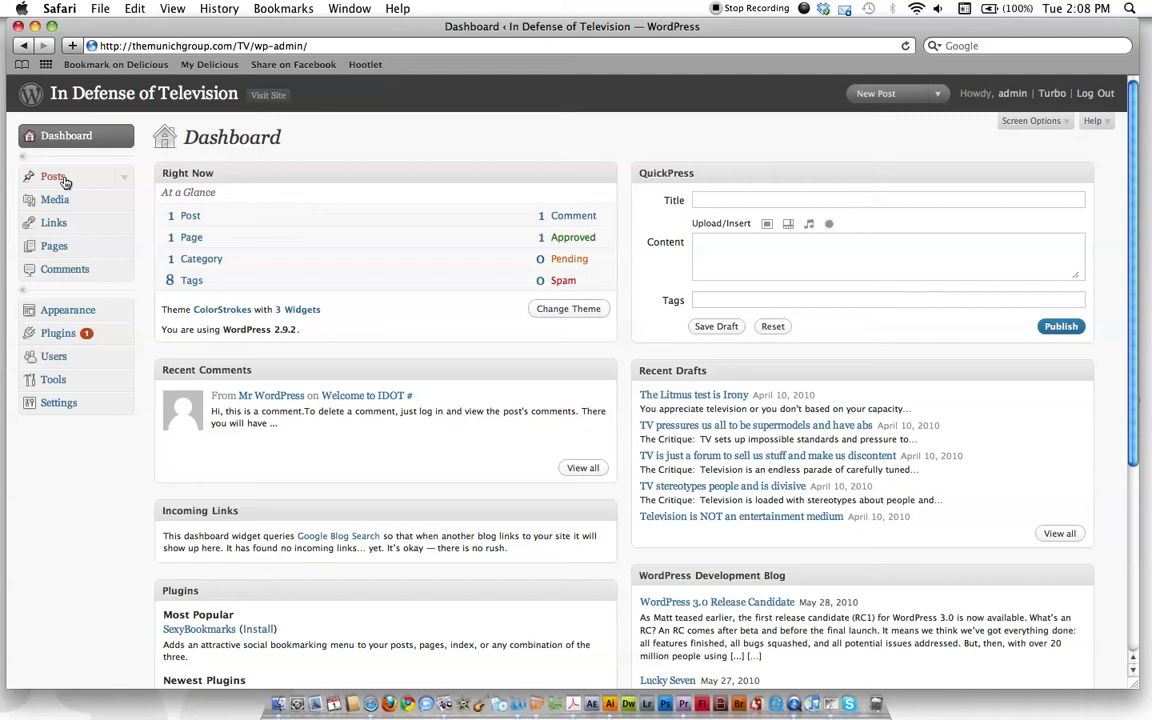
mouse_move(55, 200)
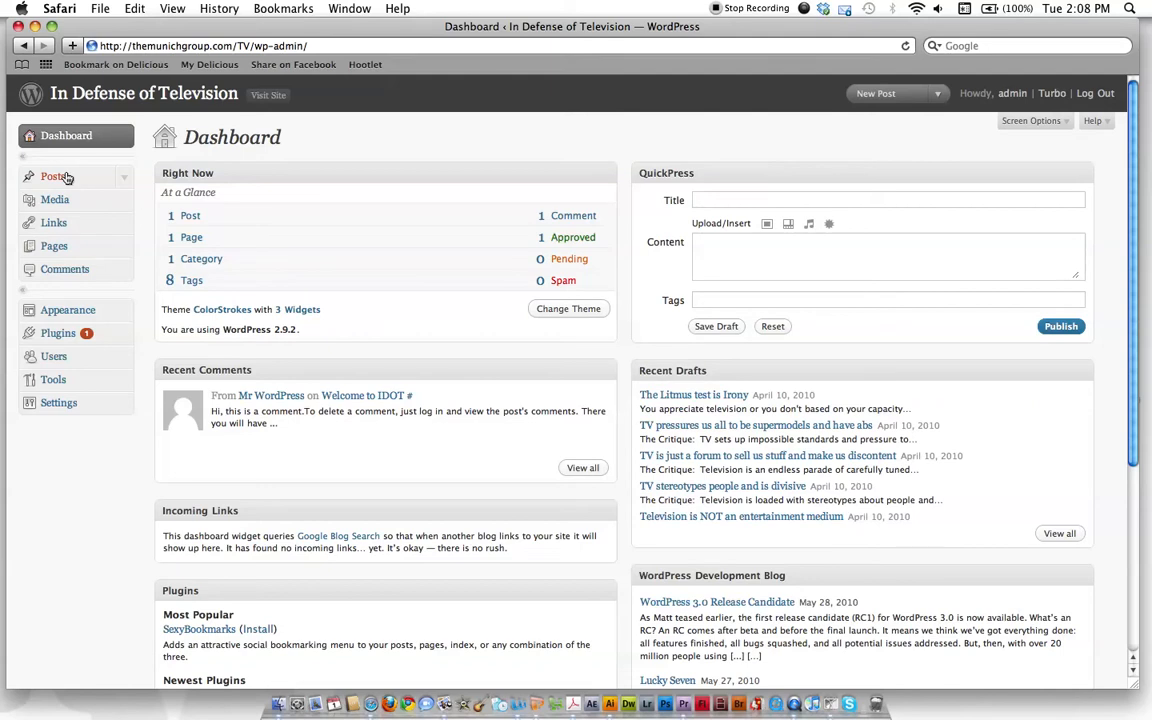
mouse_move(54, 246)
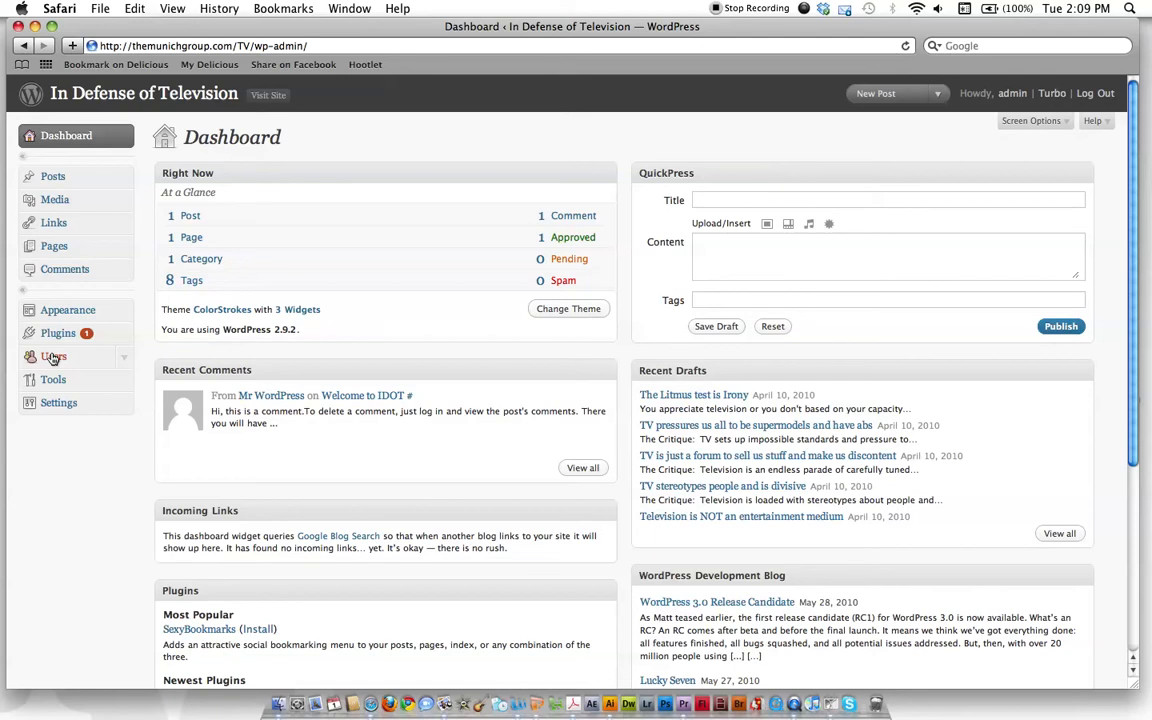
mouse_move(84, 363)
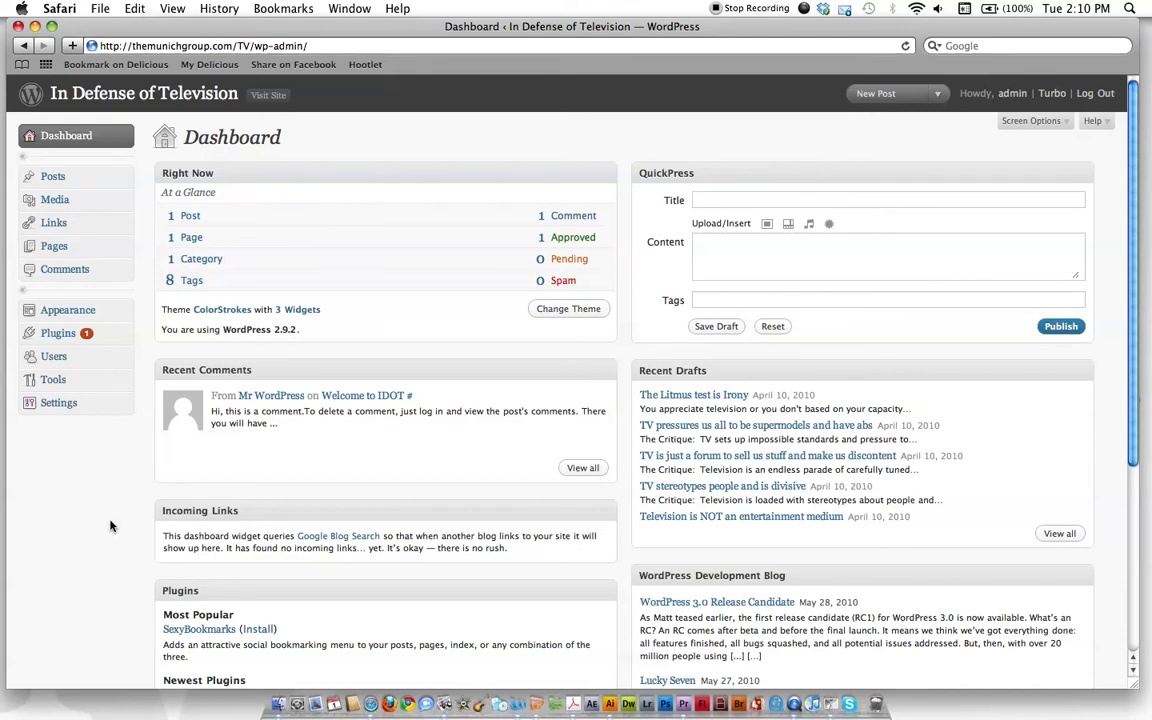
mouse_move(943, 240)
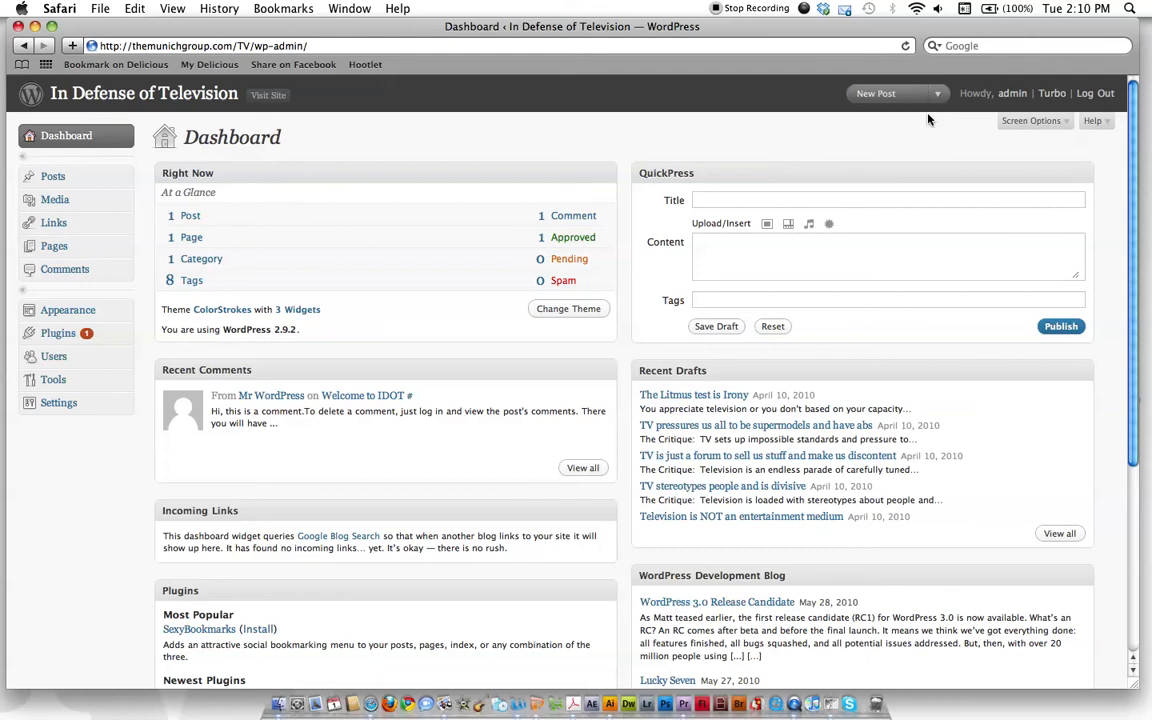
left_click(897, 93)
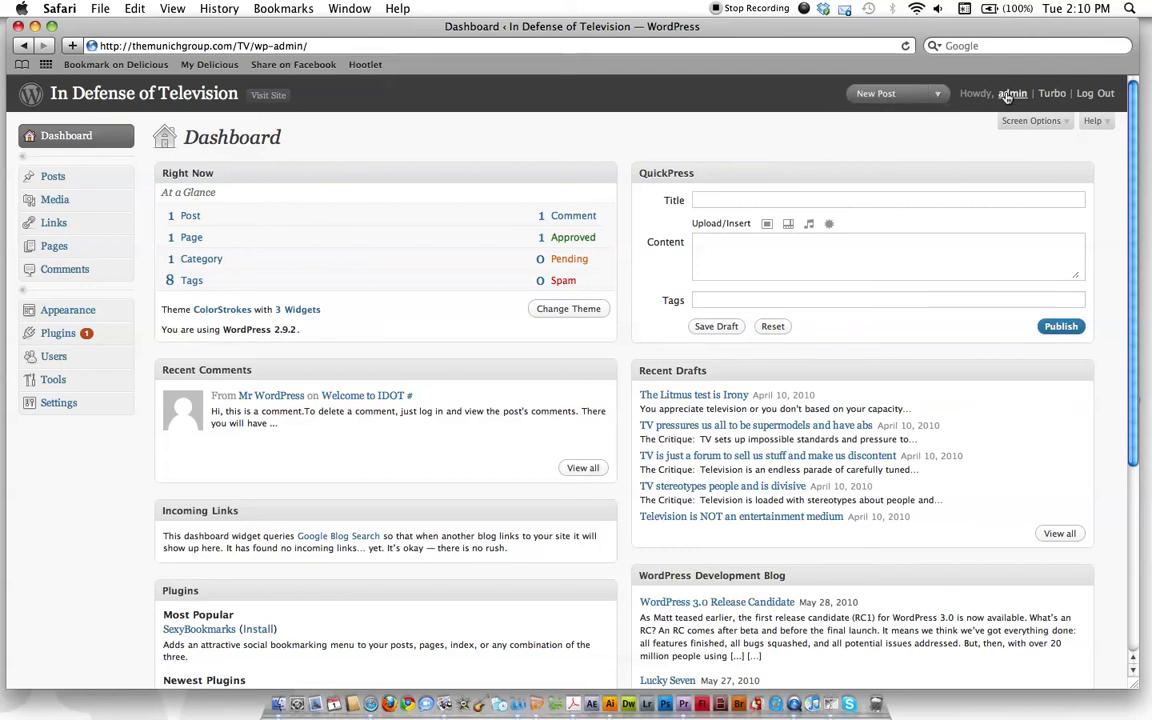
mouse_move(1012, 93)
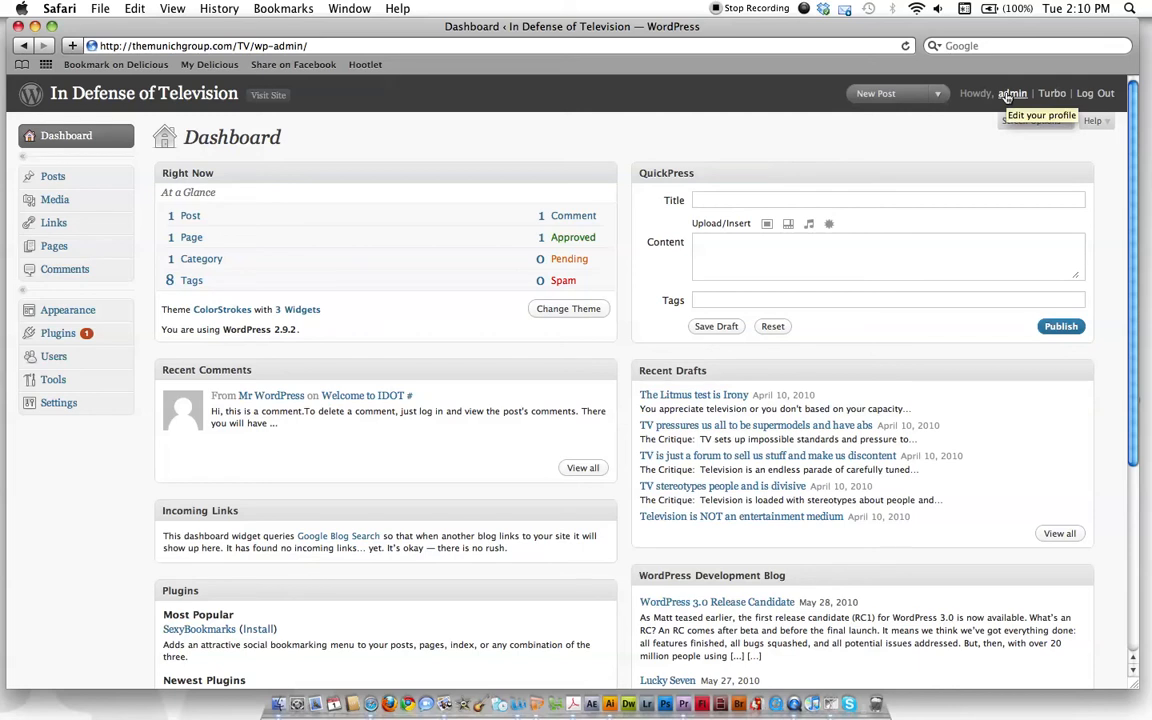
mouse_move(1095, 93)
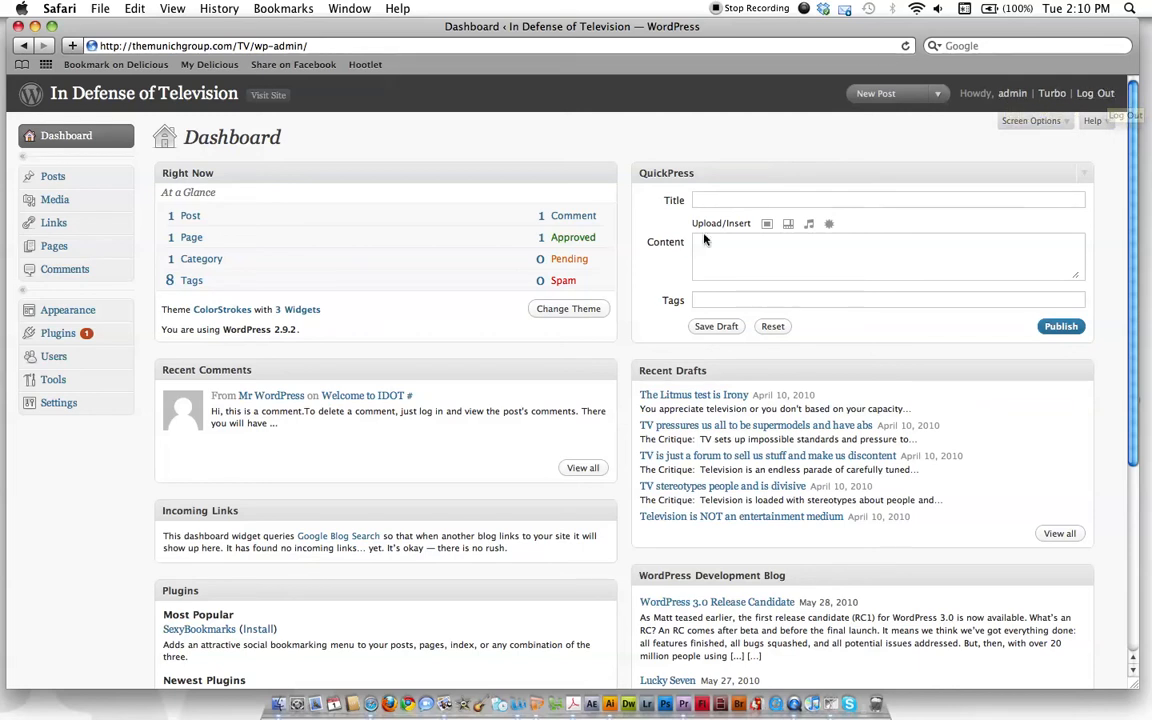
mouse_move(55, 199)
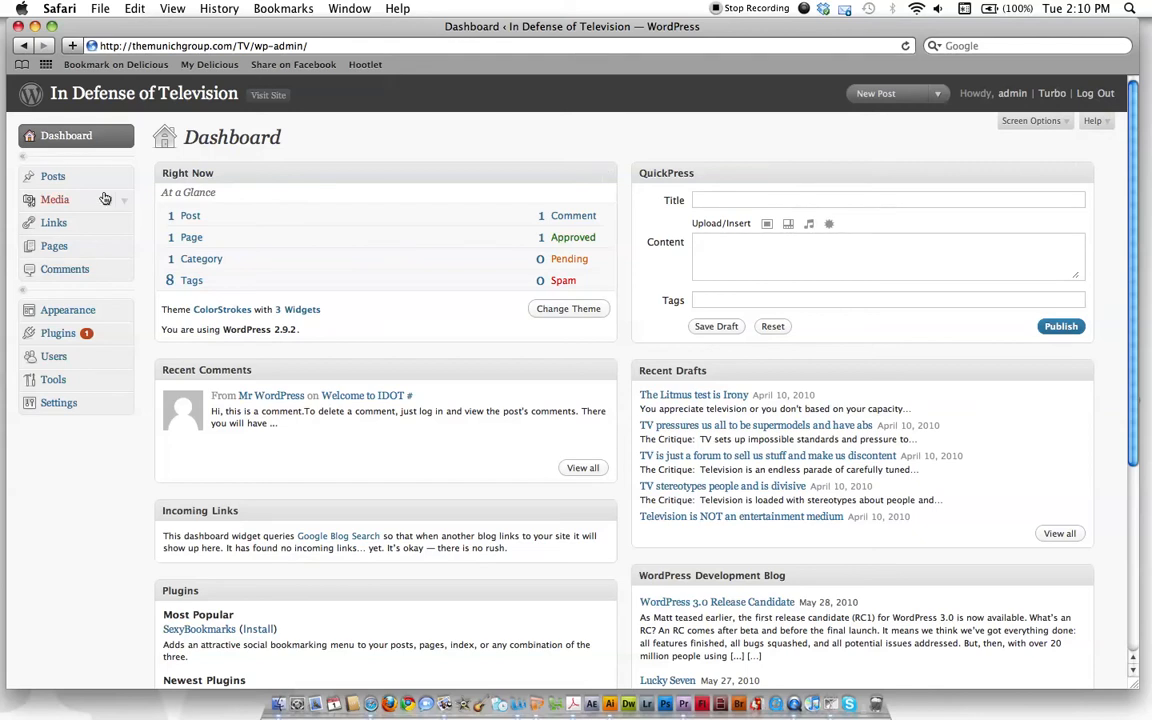
mouse_move(54, 222)
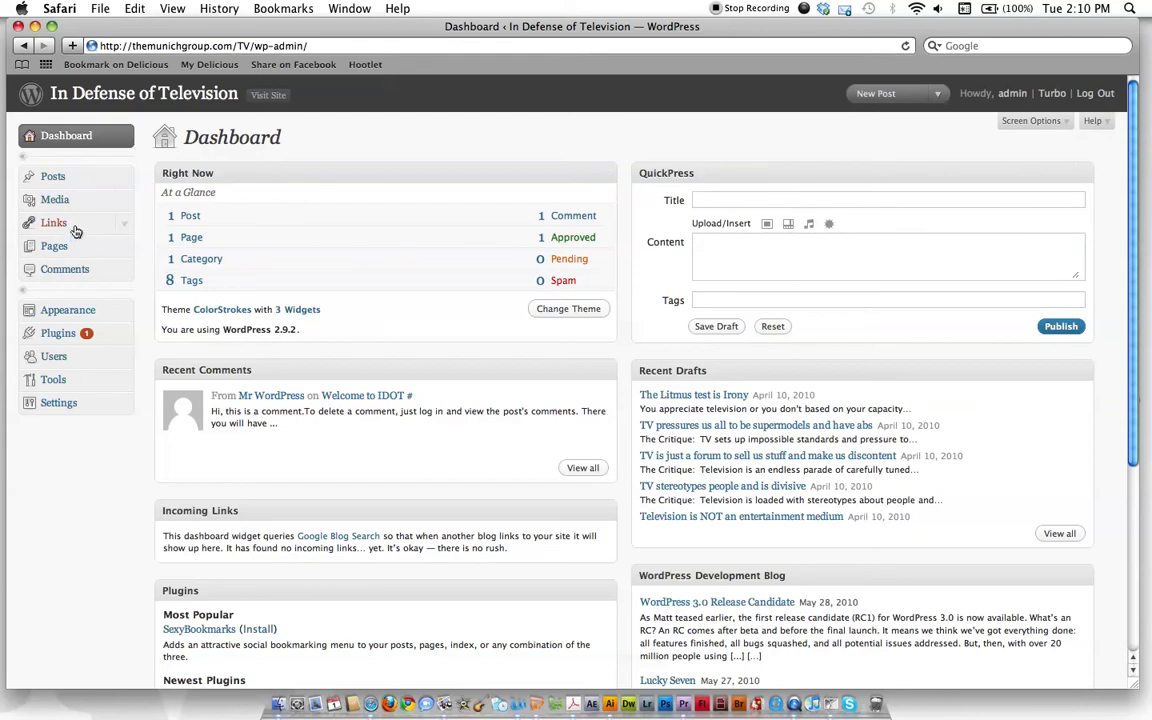
Step: Go to Posts > Edit and browse all 14 posts, 13 drafts and one published
left_click(53, 176)
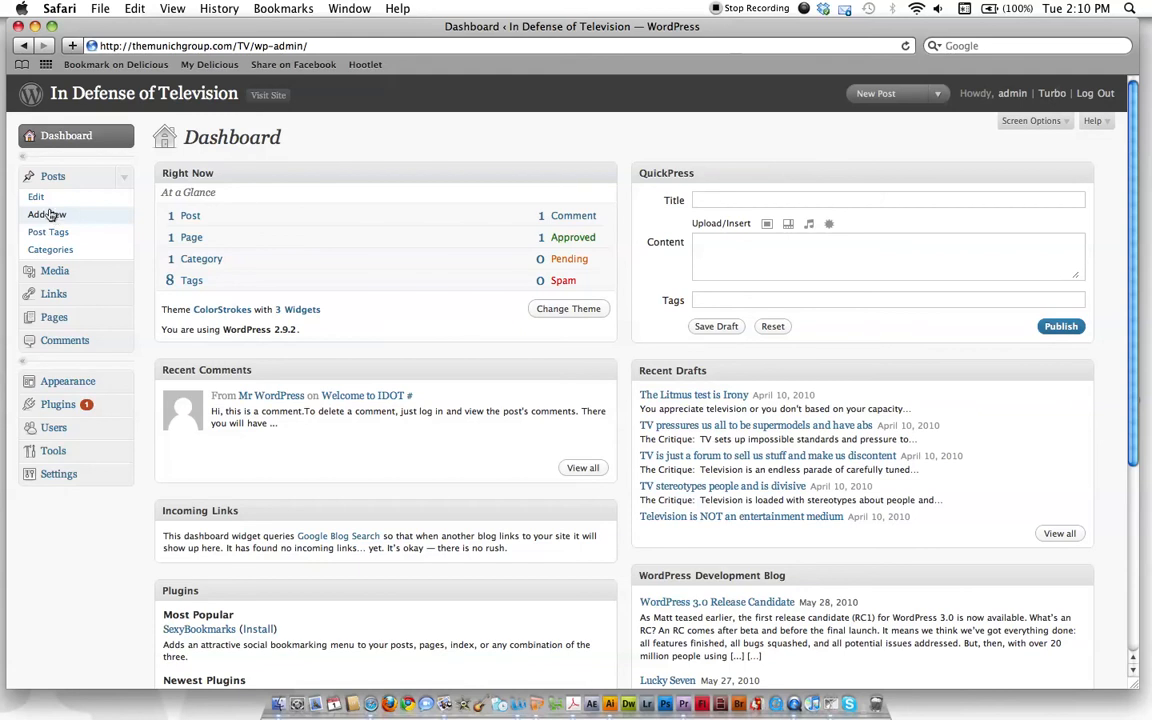
left_click(36, 196)
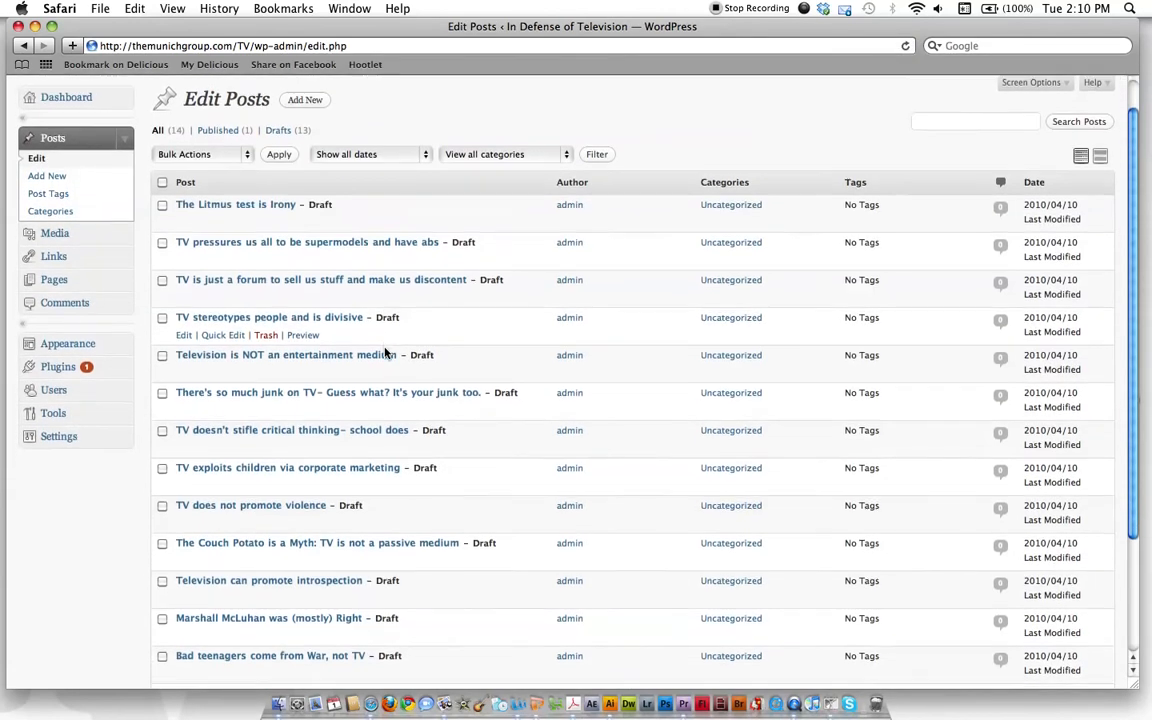
scroll("down", 3)
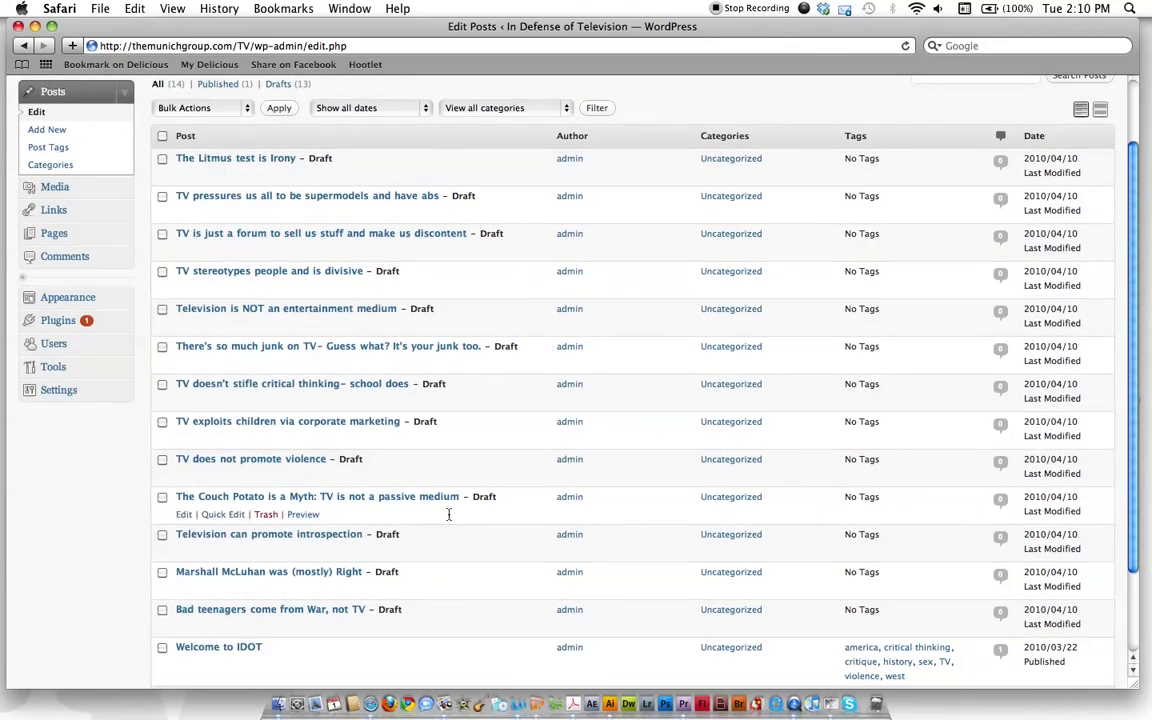
mouse_move(308, 134)
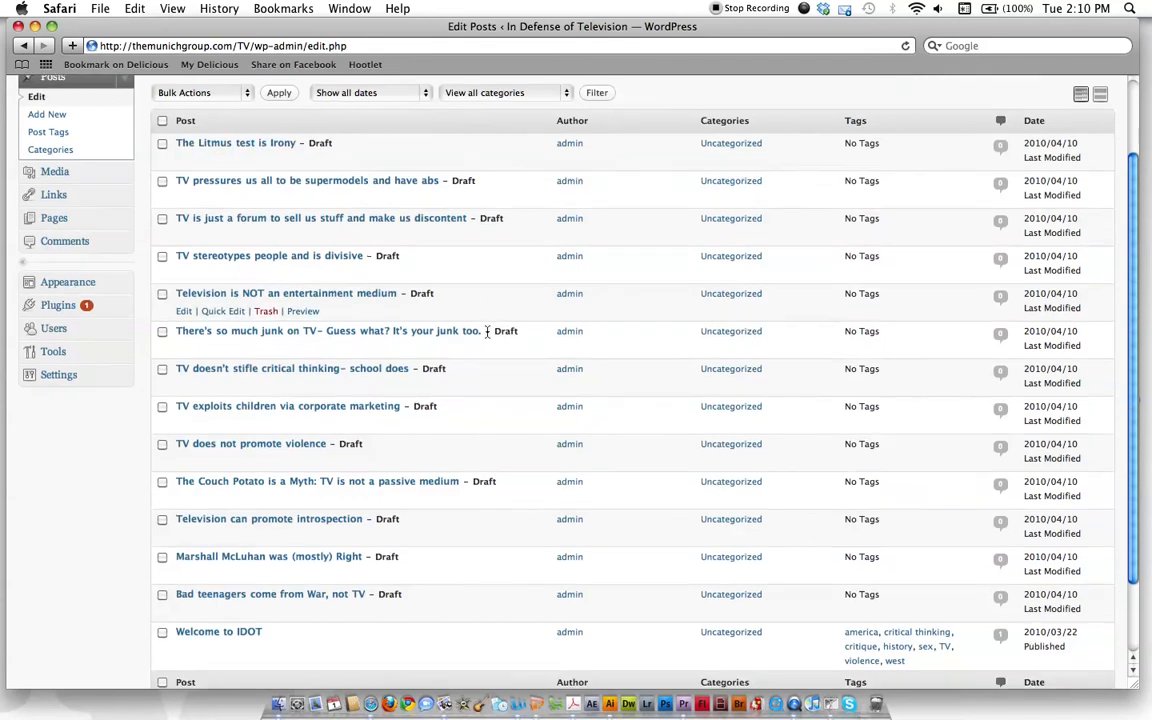
scroll("down", 3)
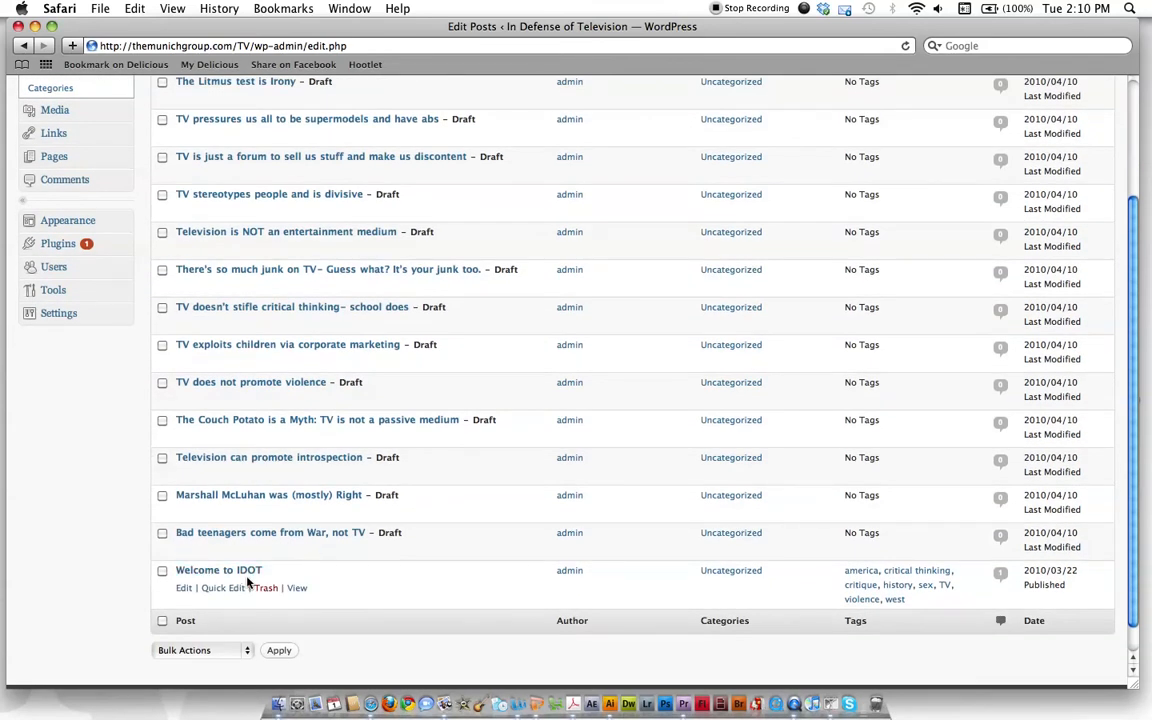
mouse_move(227, 583)
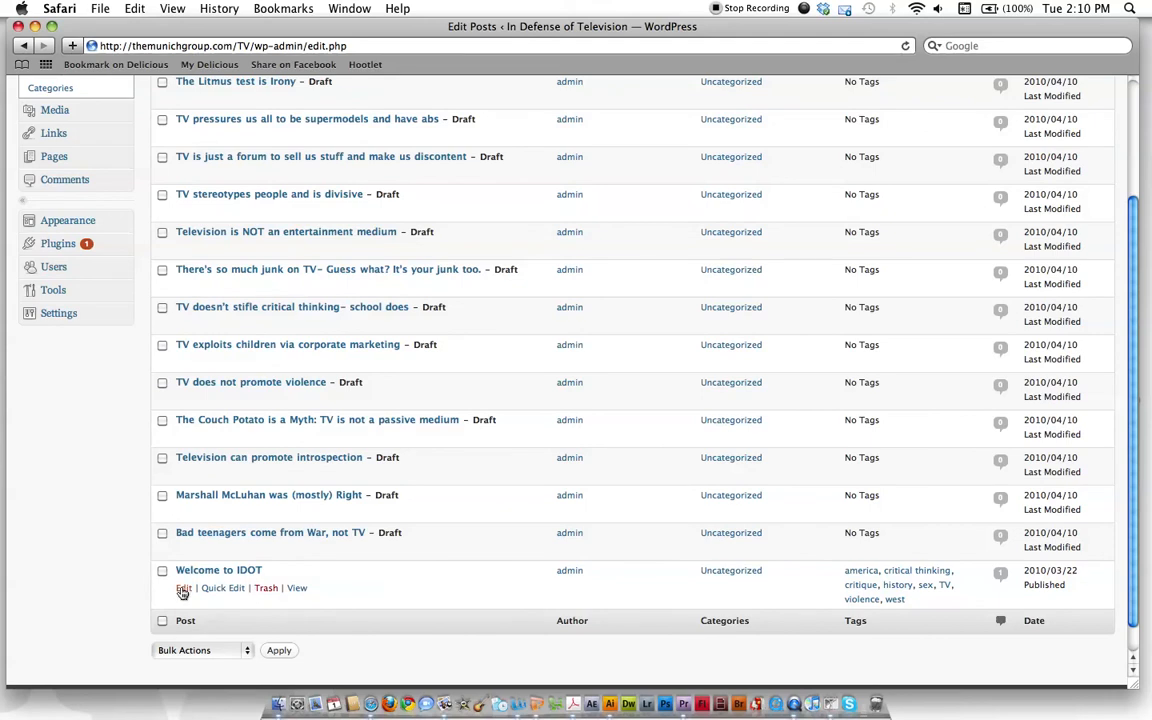
Step: Open the published 'Welcome to IDOT' post in the editor and view its content
left_click(183, 587)
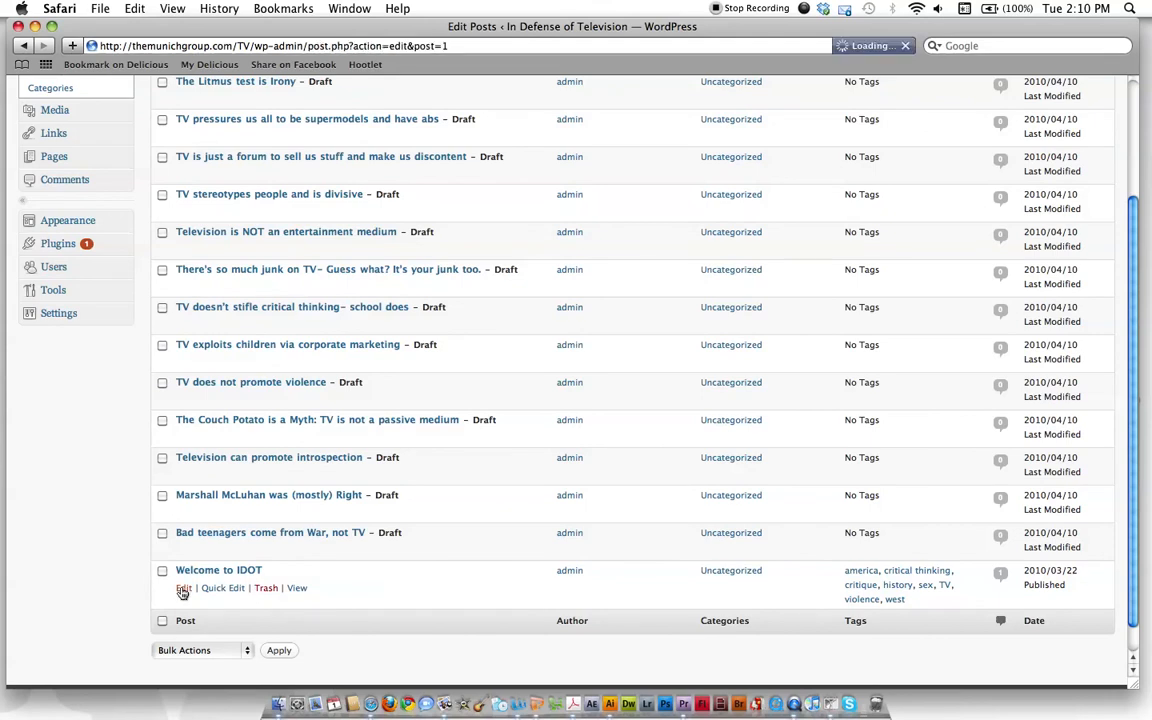
left_click(183, 587)
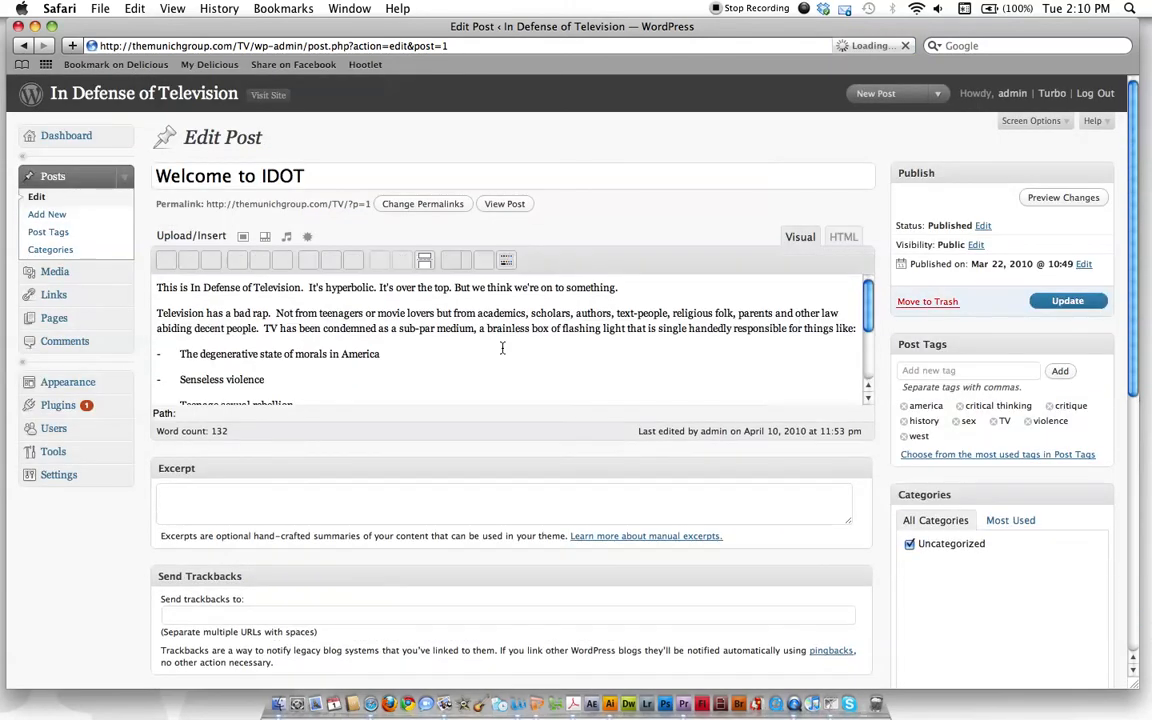
scroll("down", 3)
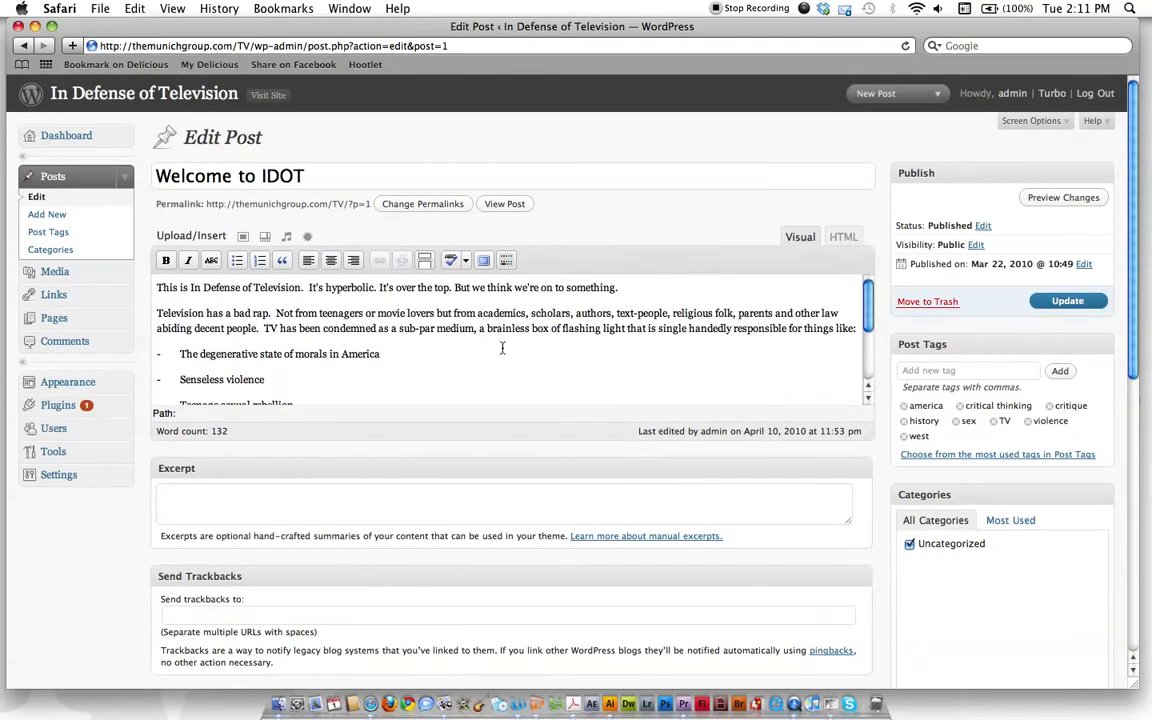
mouse_move(37, 196)
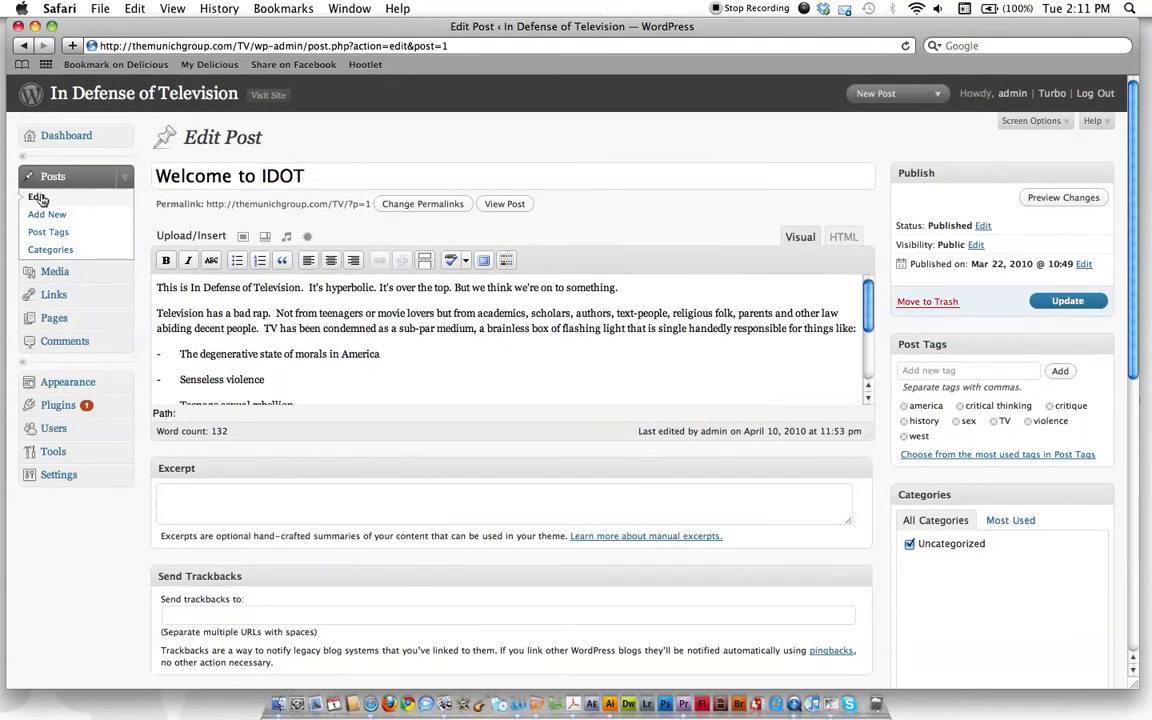
Step: Start a new post titled 'Meet up with us Sunday!'
left_click(47, 214)
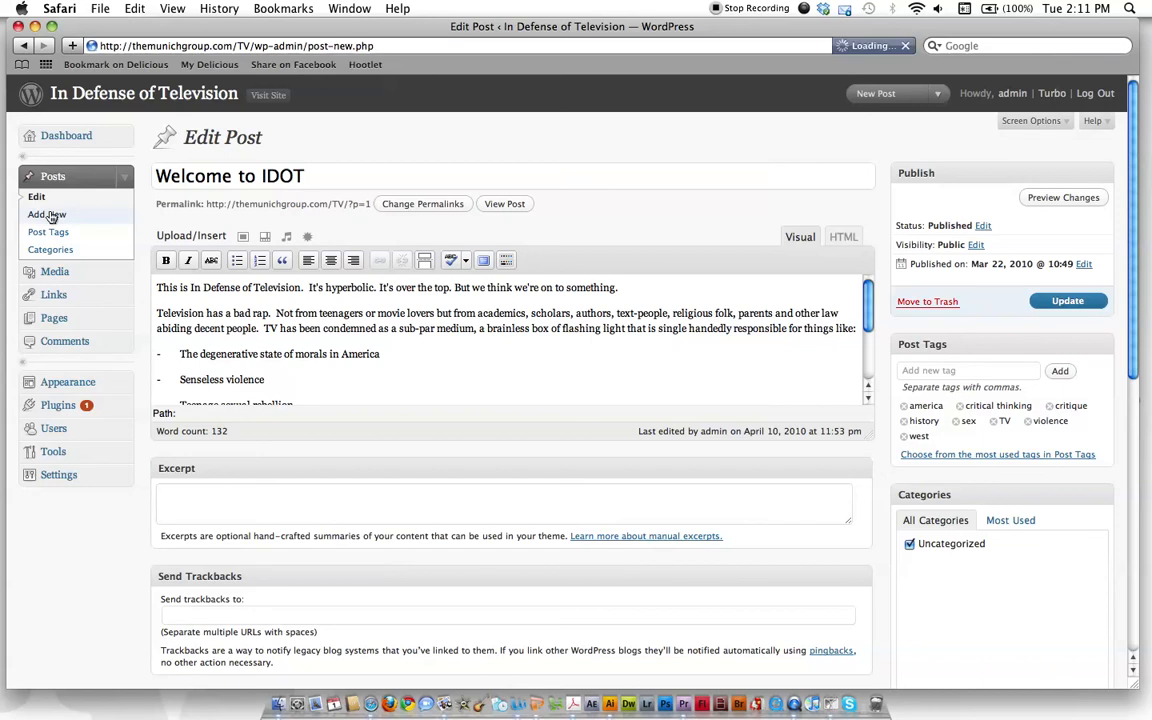
left_click(48, 214)
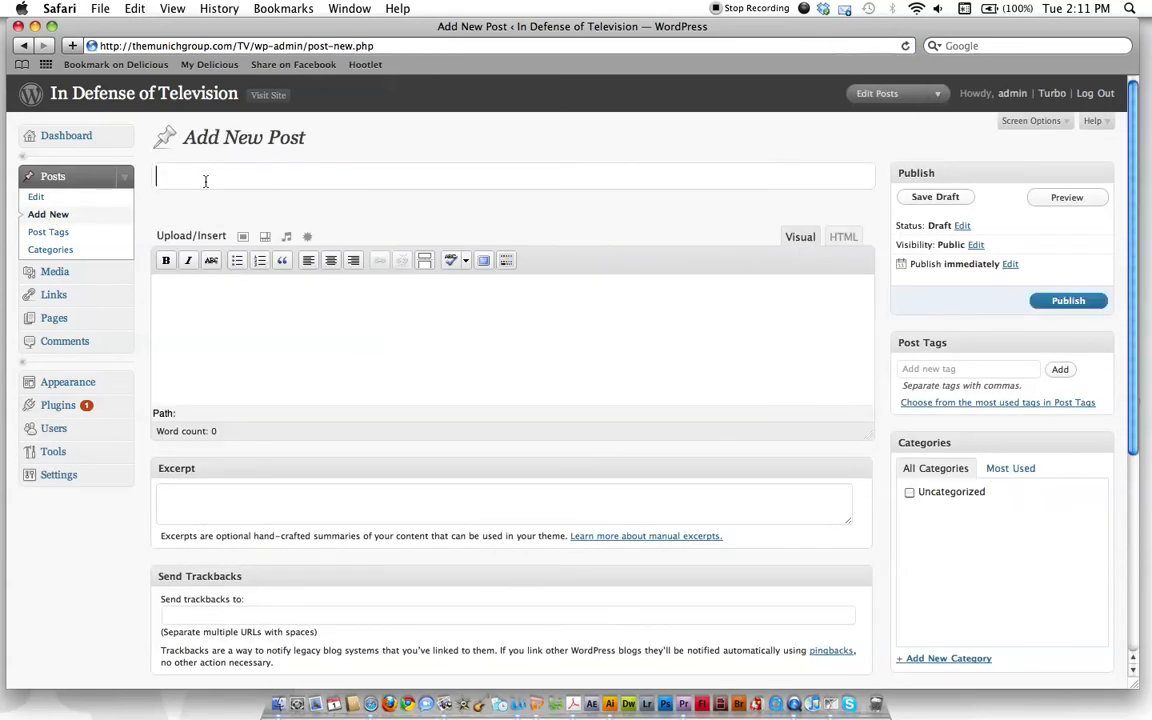
type("Meet up with us Sund")
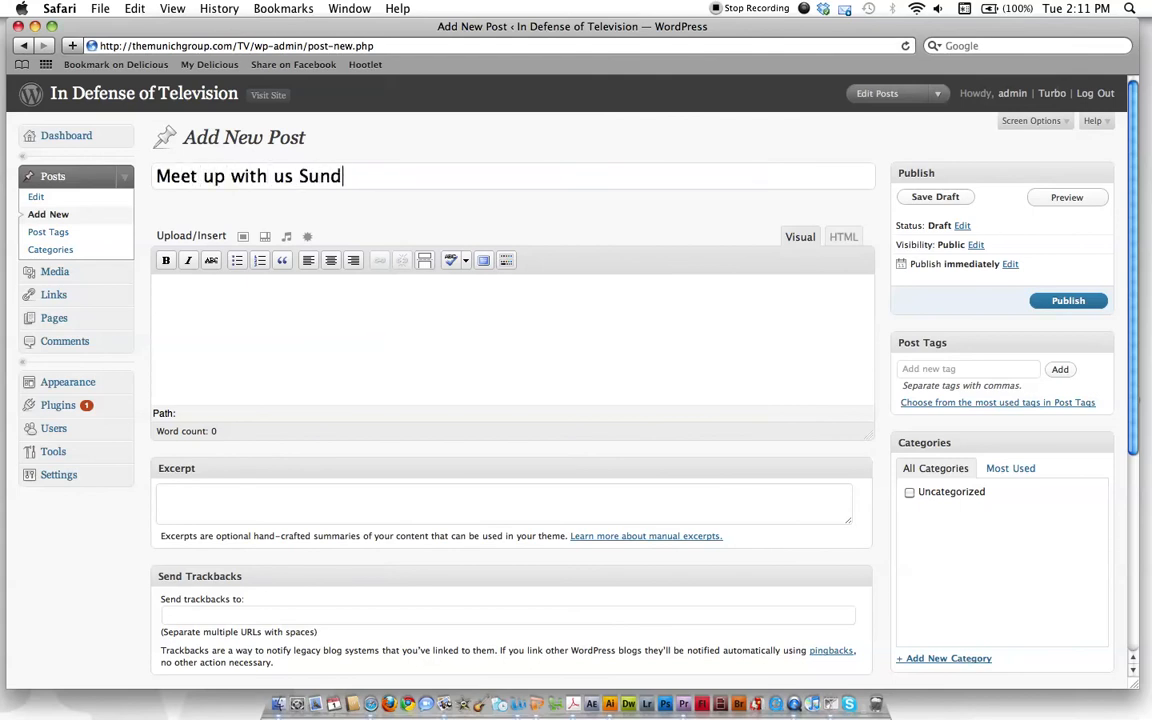
type("a!")
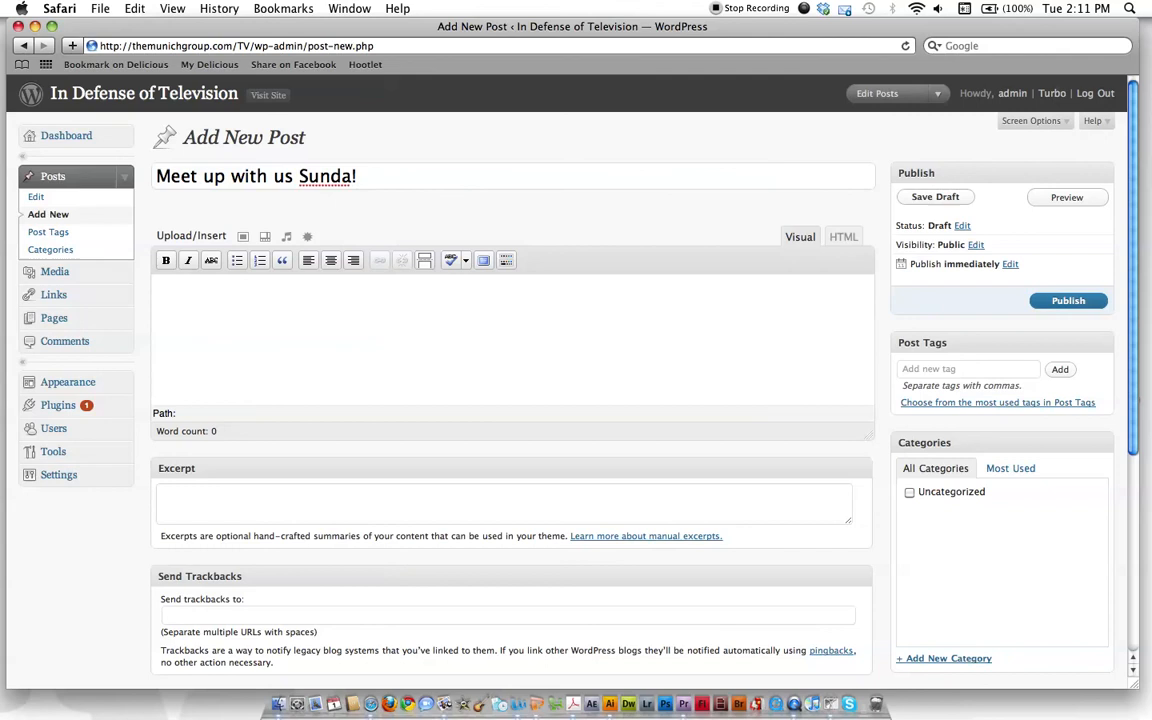
key("Backspace")
type("y")
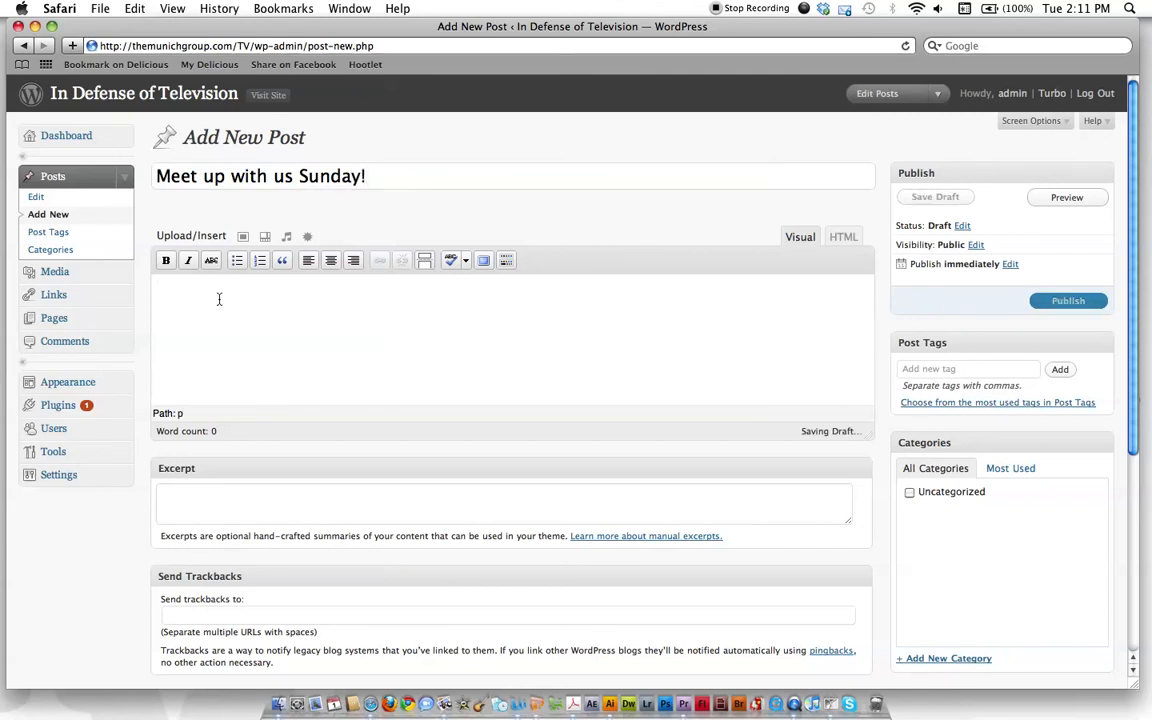
Step: Write the body 'Hey we're going to be in DC this Sunday. Come find us!' and save as draft
type("Hey were")
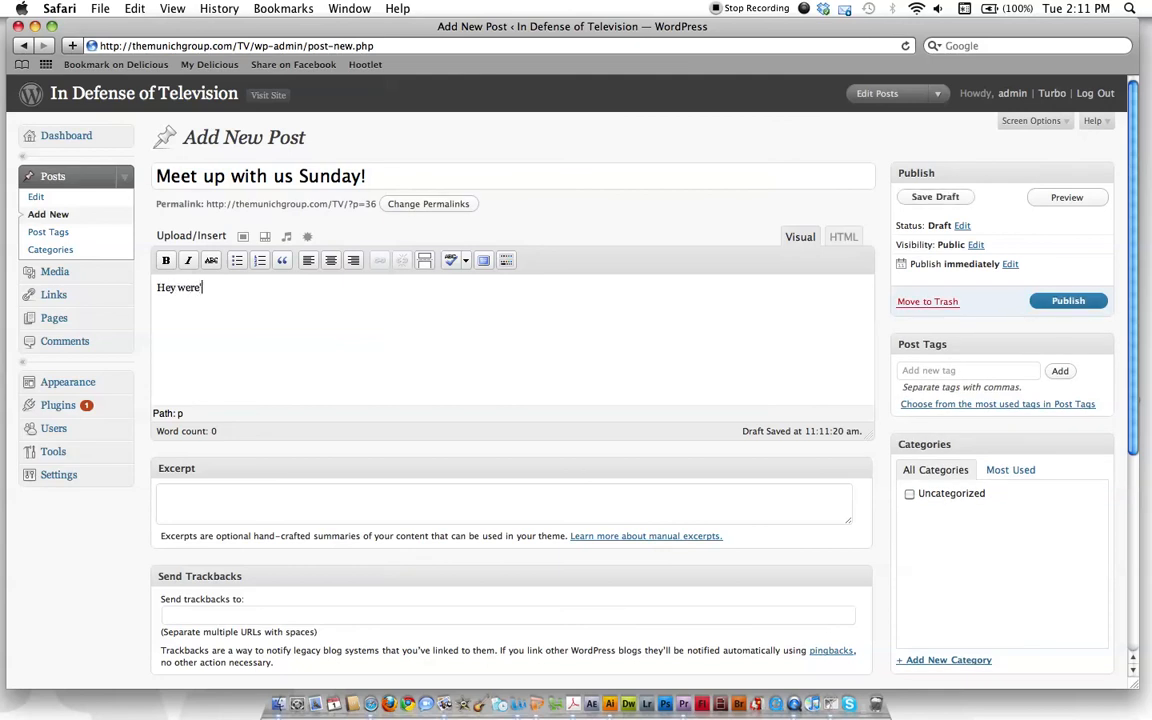
type("going to be in DC this")
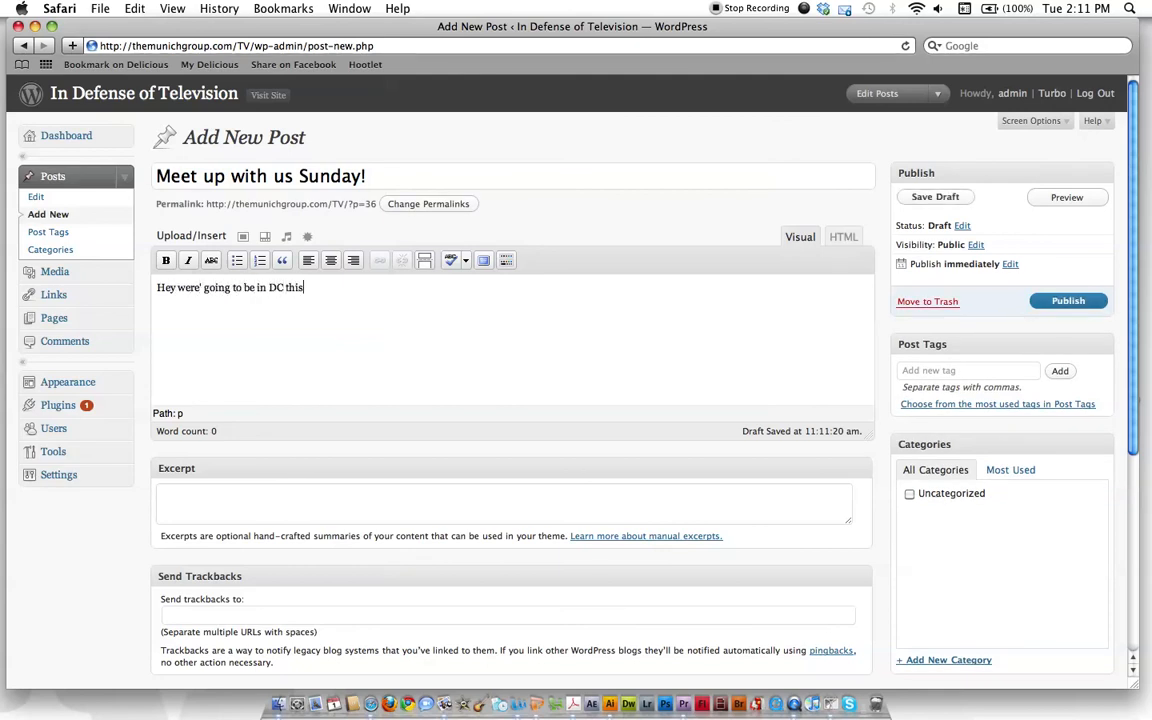
type("sunday.  Come find")
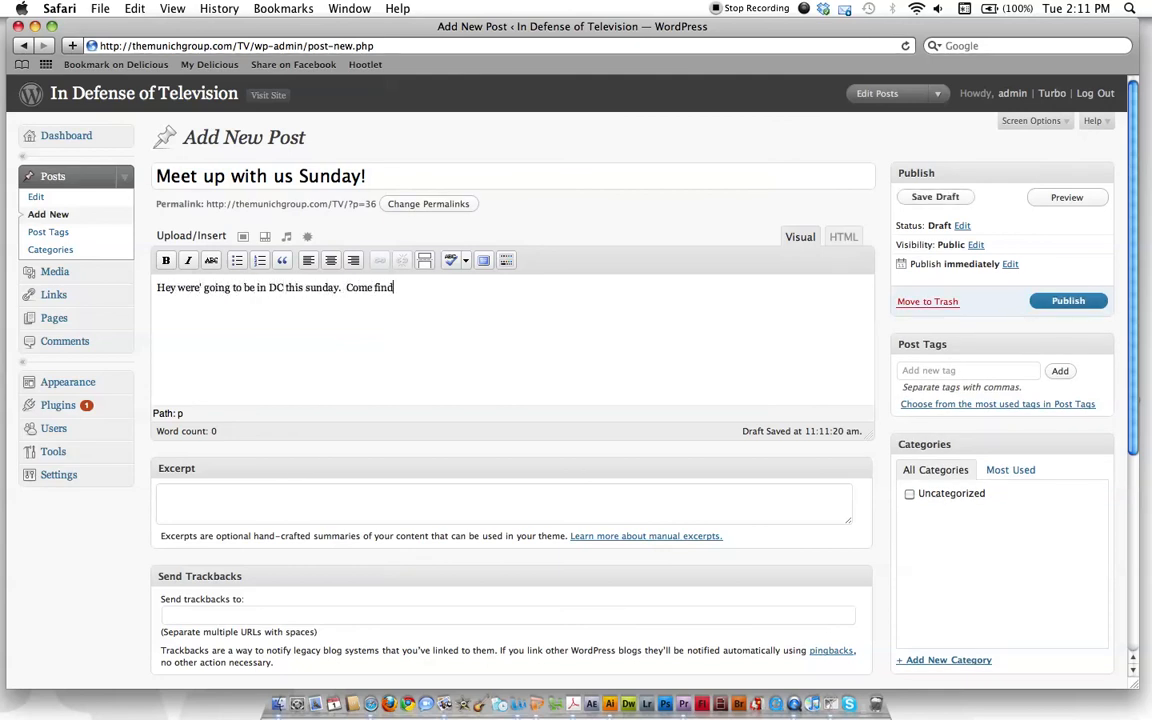
type("us!")
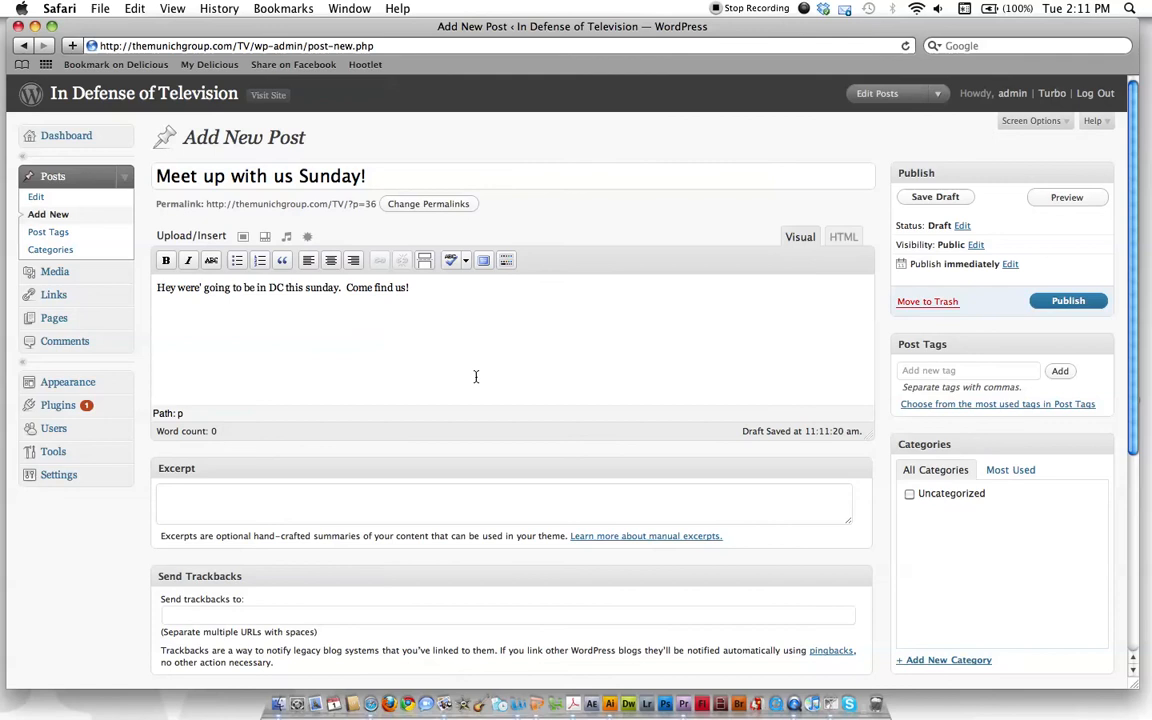
scroll("down", 3)
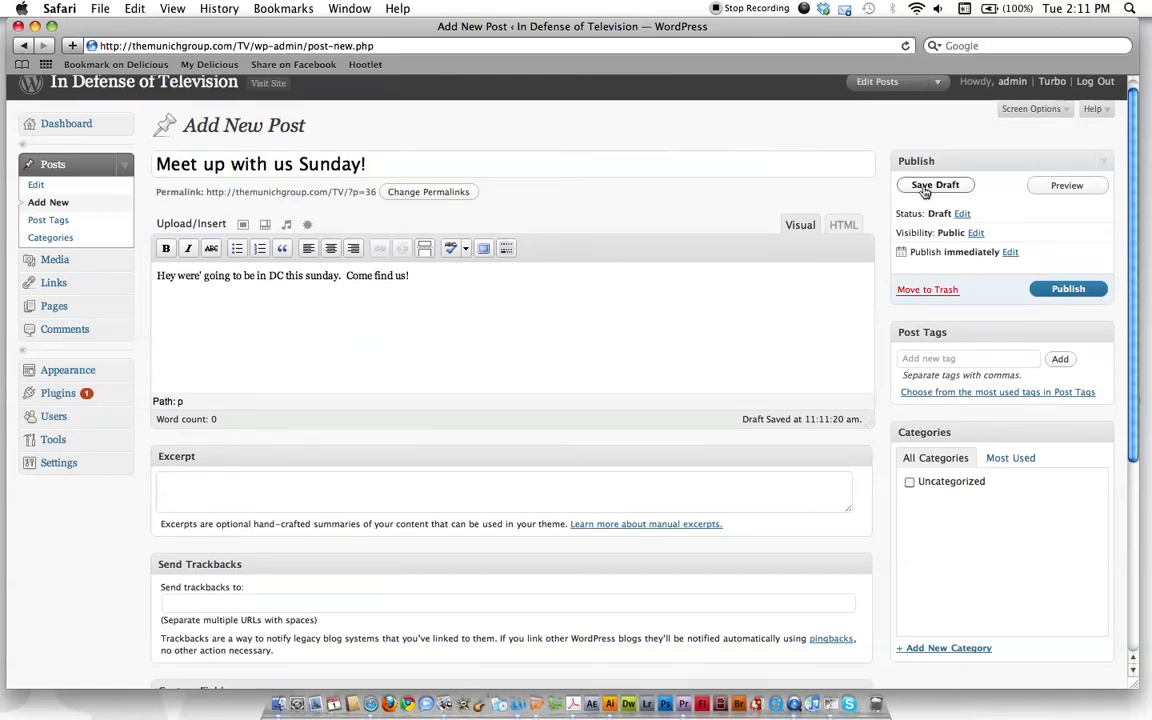
left_click(935, 185)
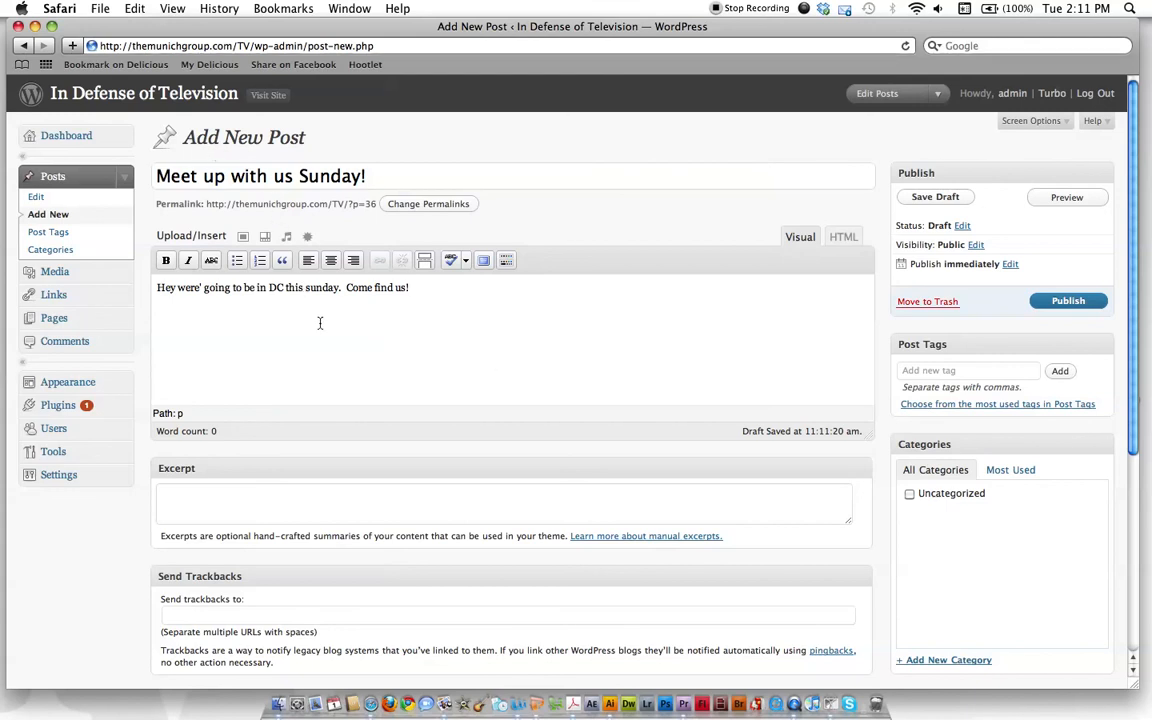
Step: Add the tags convention, dc and sunday to the post
scroll("down", 3)
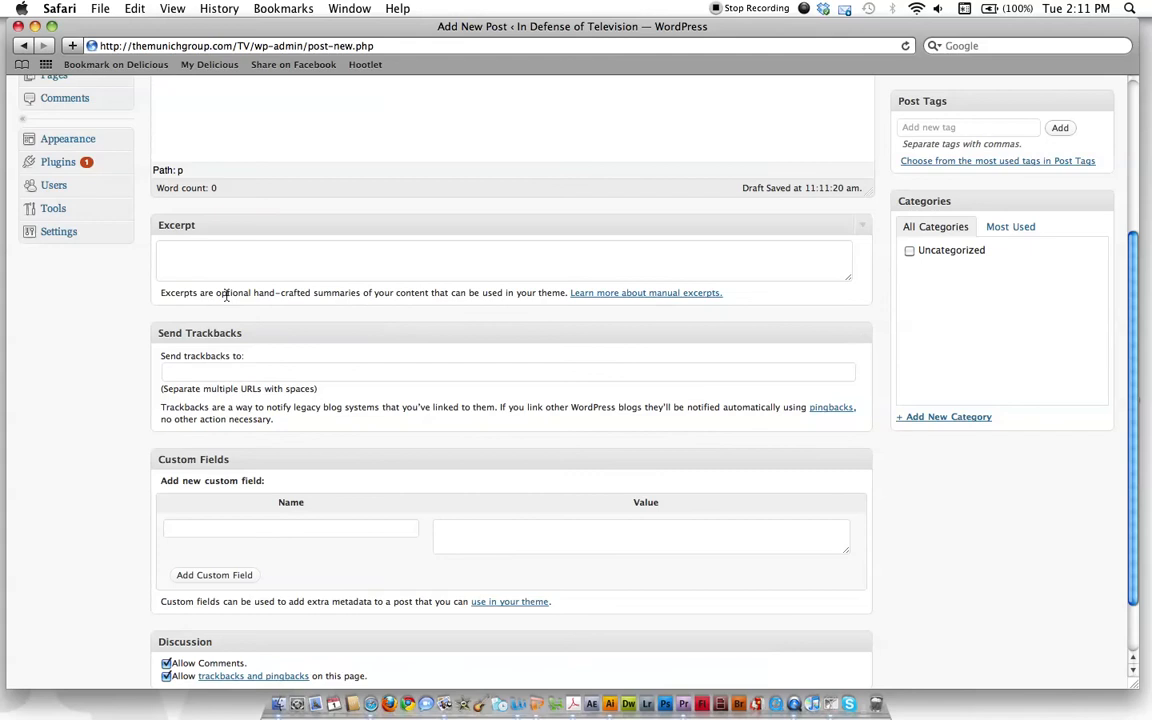
scroll("down", 3)
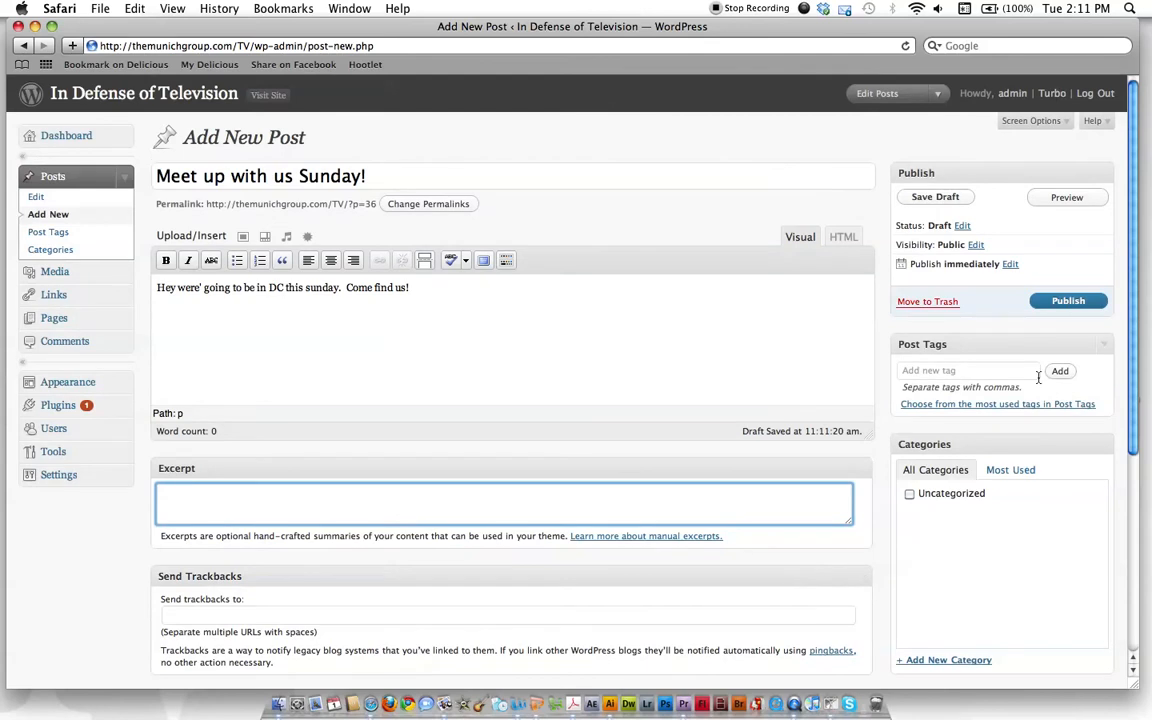
left_click(968, 370)
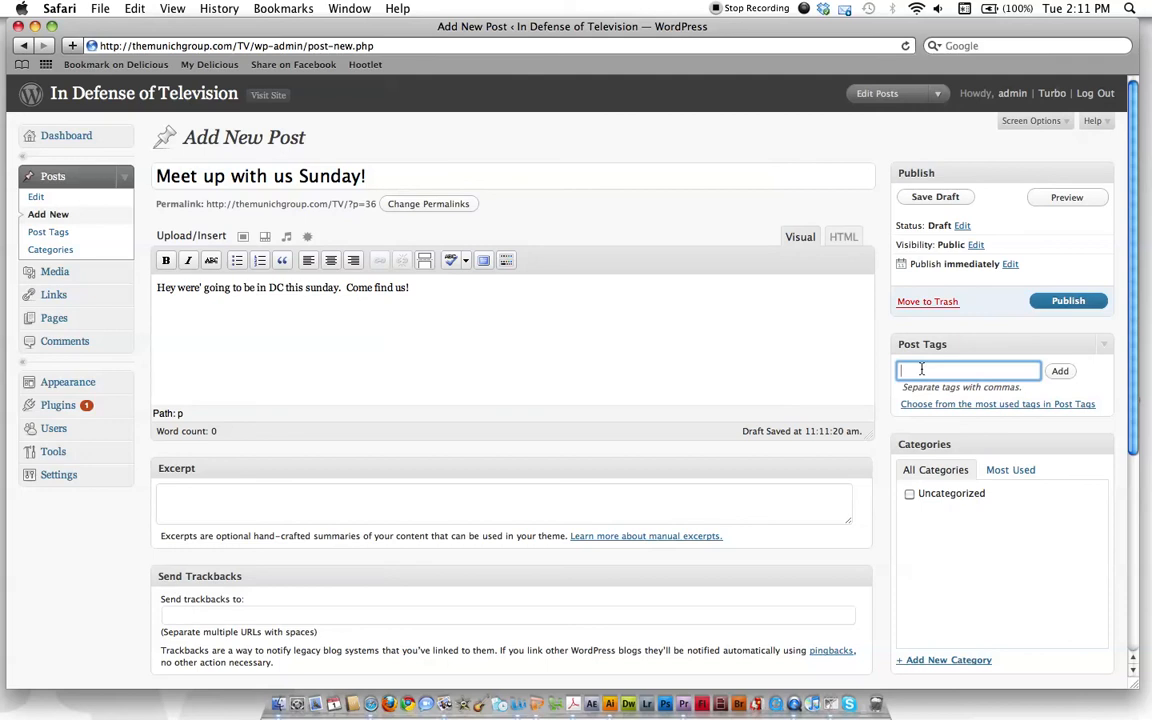
type("convention, dc,")
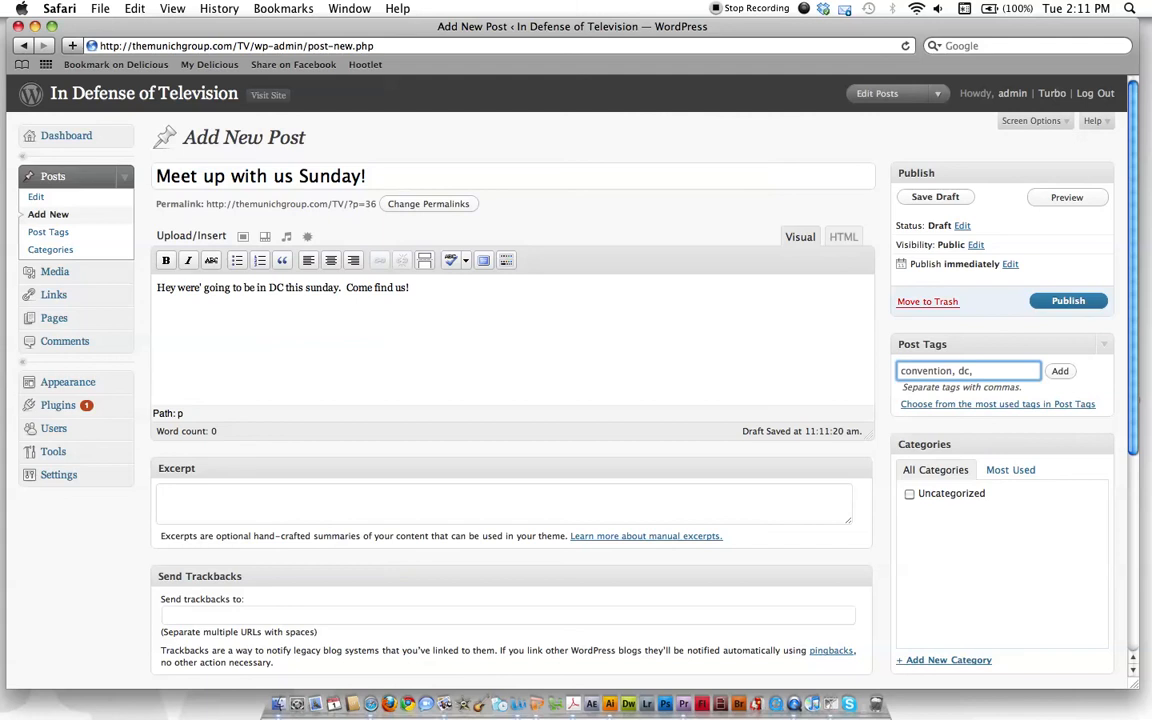
type("sunda")
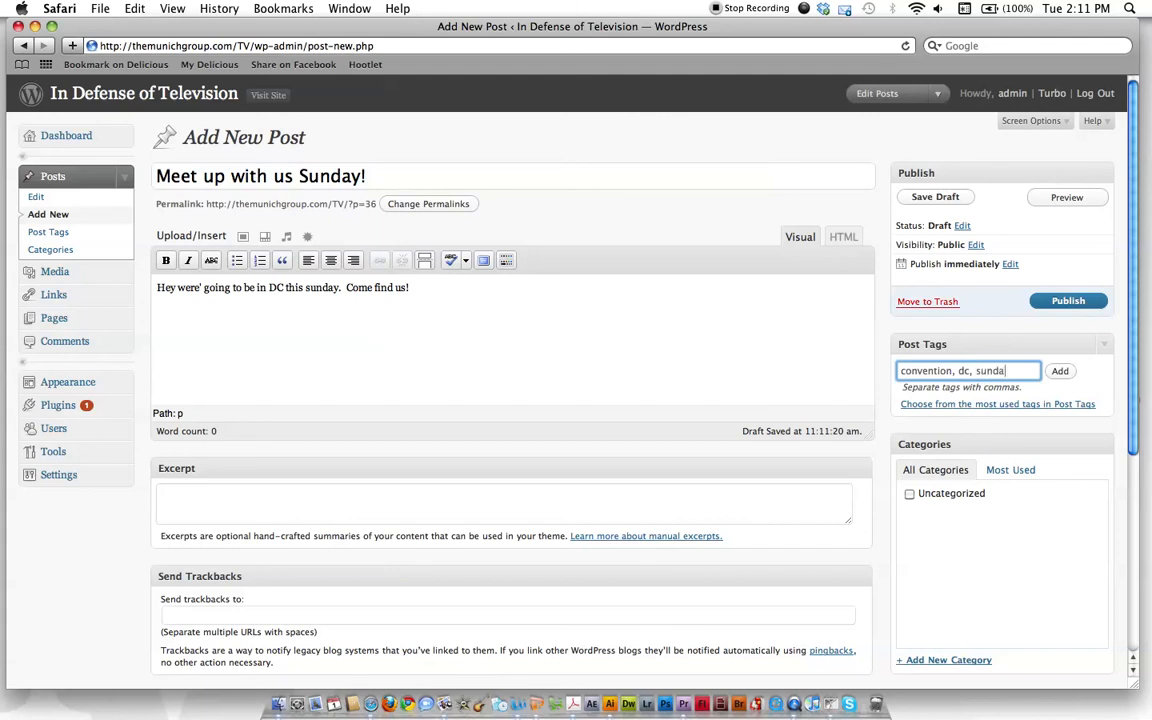
left_click(1060, 371)
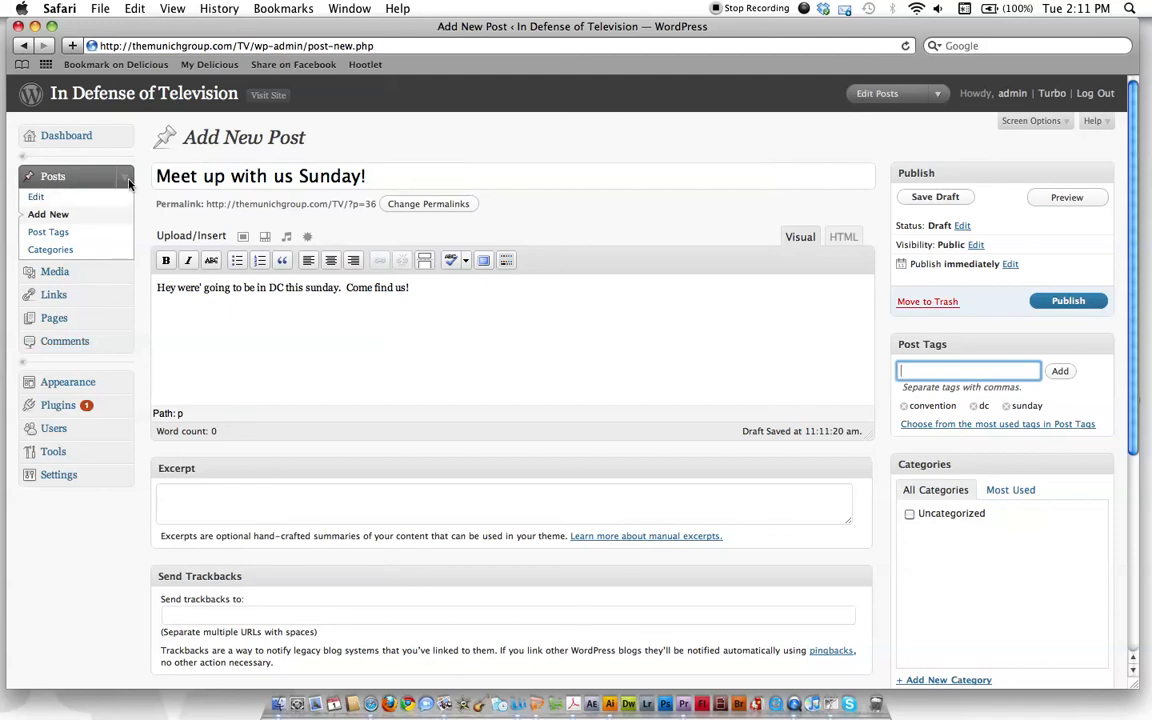
Step: Save the tagged 'Meet up with us Sunday!' post as a draft again
left_click(934, 196)
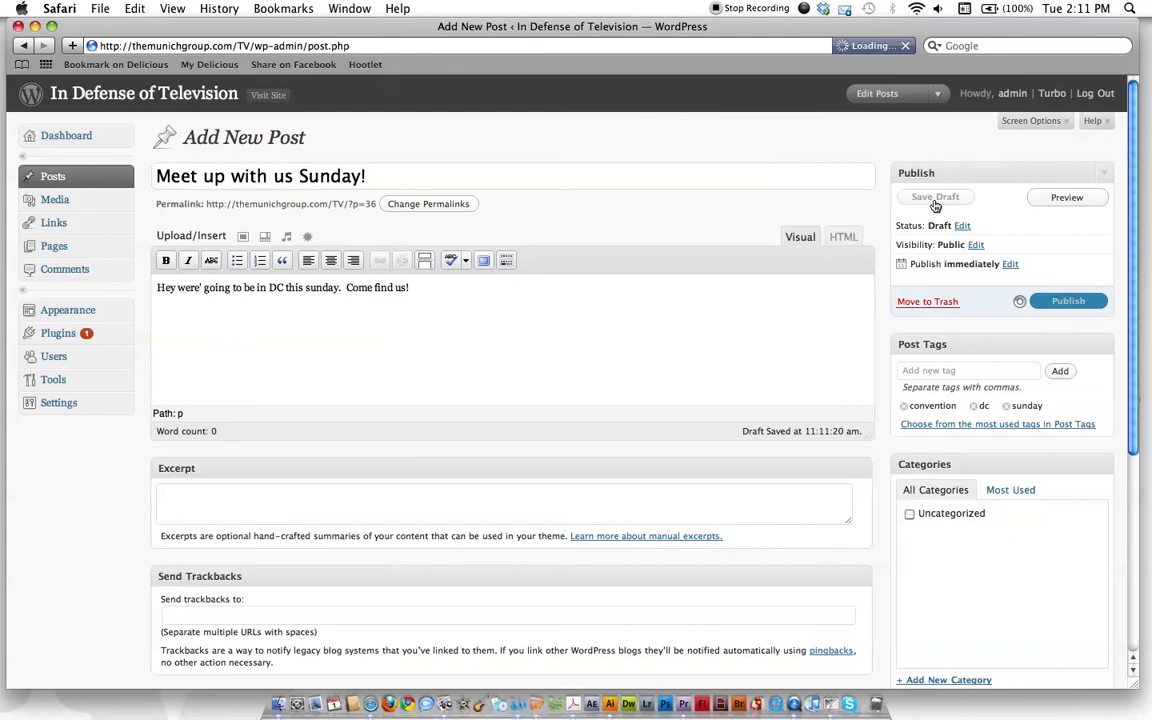
left_click(935, 196)
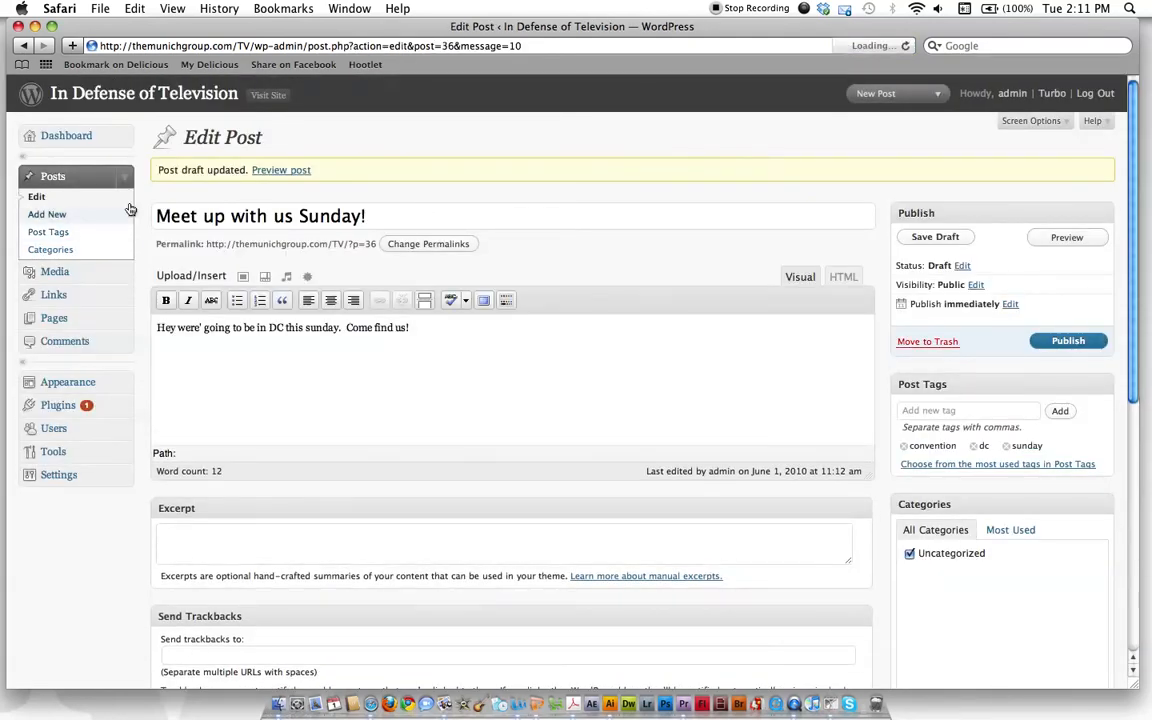